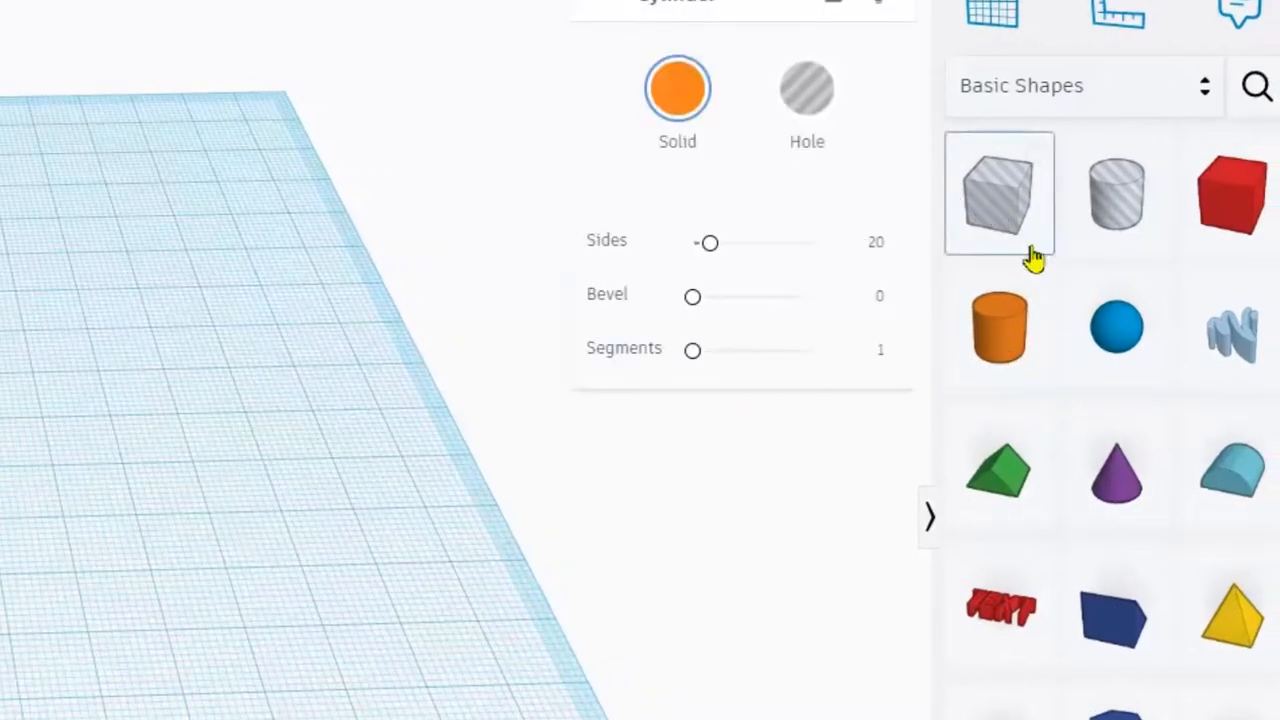
Place a Cylinder, raise Sides to 64 and widen it into a broad flat disc.
{"action": "left_click", "coordinate": [1116, 328]}
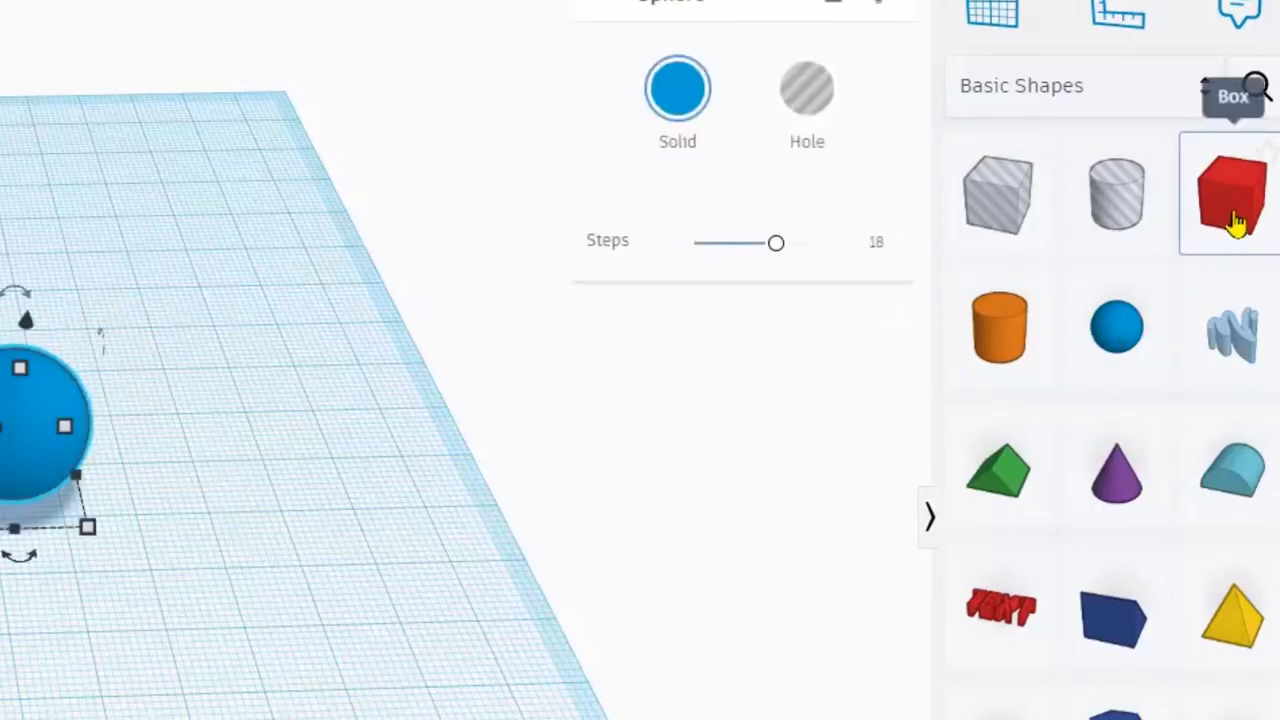
{"action": "left_click", "coordinate": [1230, 192]}
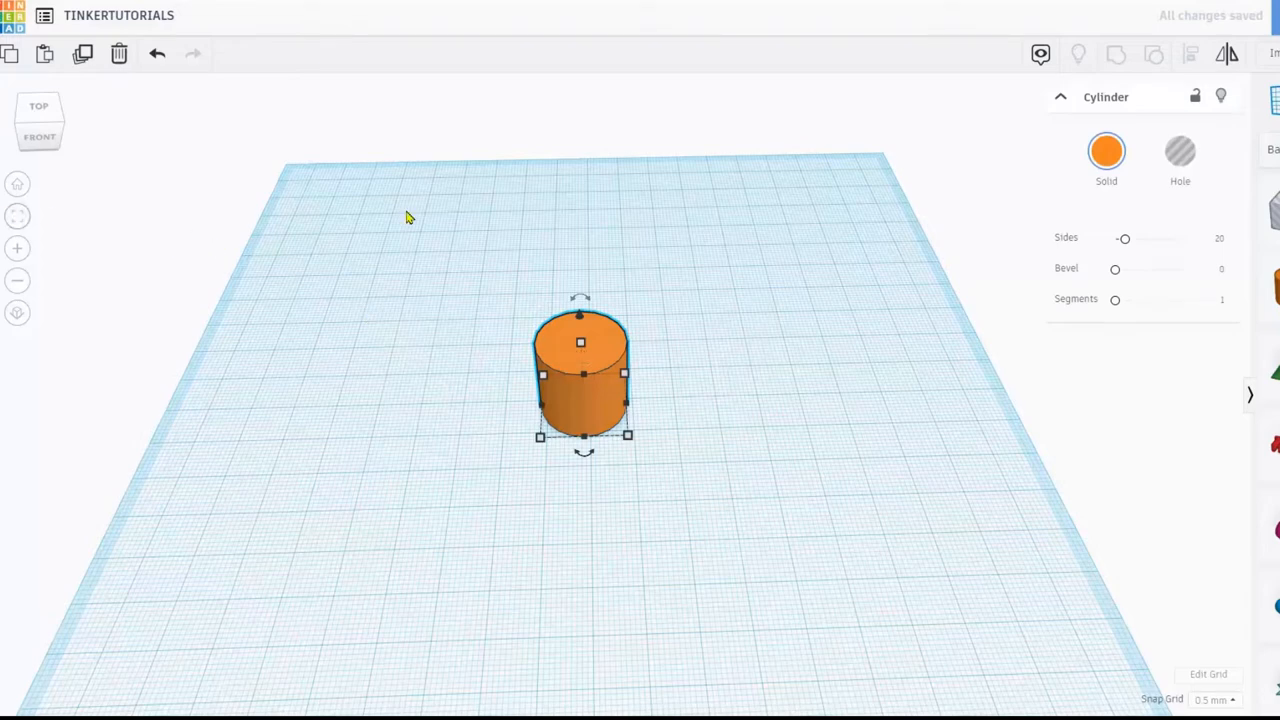
{"action": "left_click_drag", "start_coordinate": [1124, 238], "coordinate": [1182, 238]}
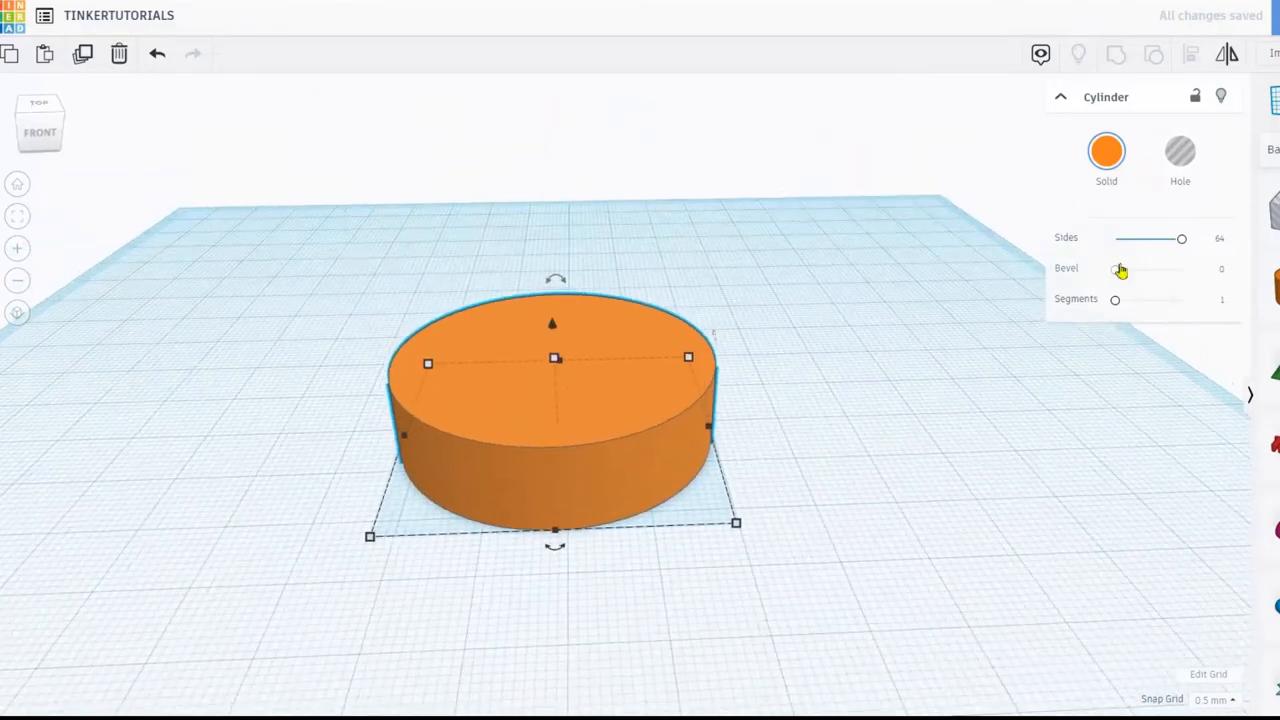
{"action": "left_click_drag", "start_coordinate": [1116, 270], "coordinate": [1180, 270]}
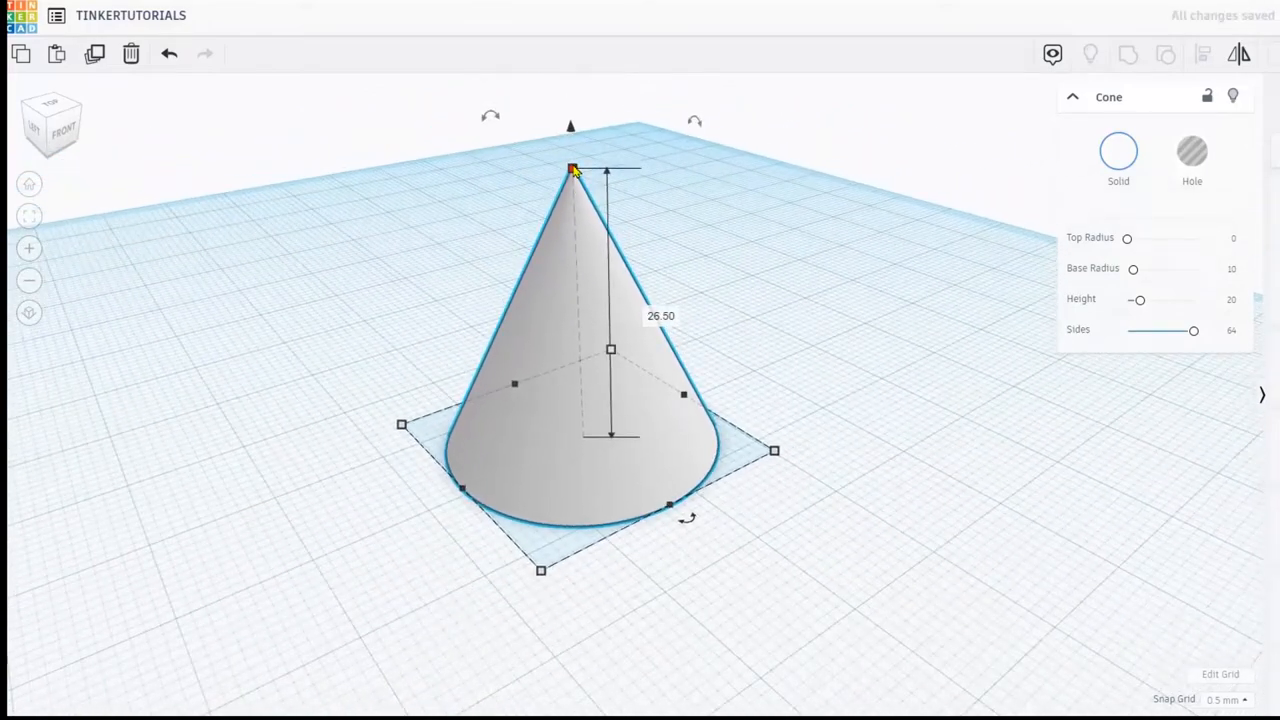
Stretch the cone's height up to about 32 mm with its top handle.
{"action": "left_click_drag", "start_coordinate": [572, 168], "coordinate": [584, 164]}
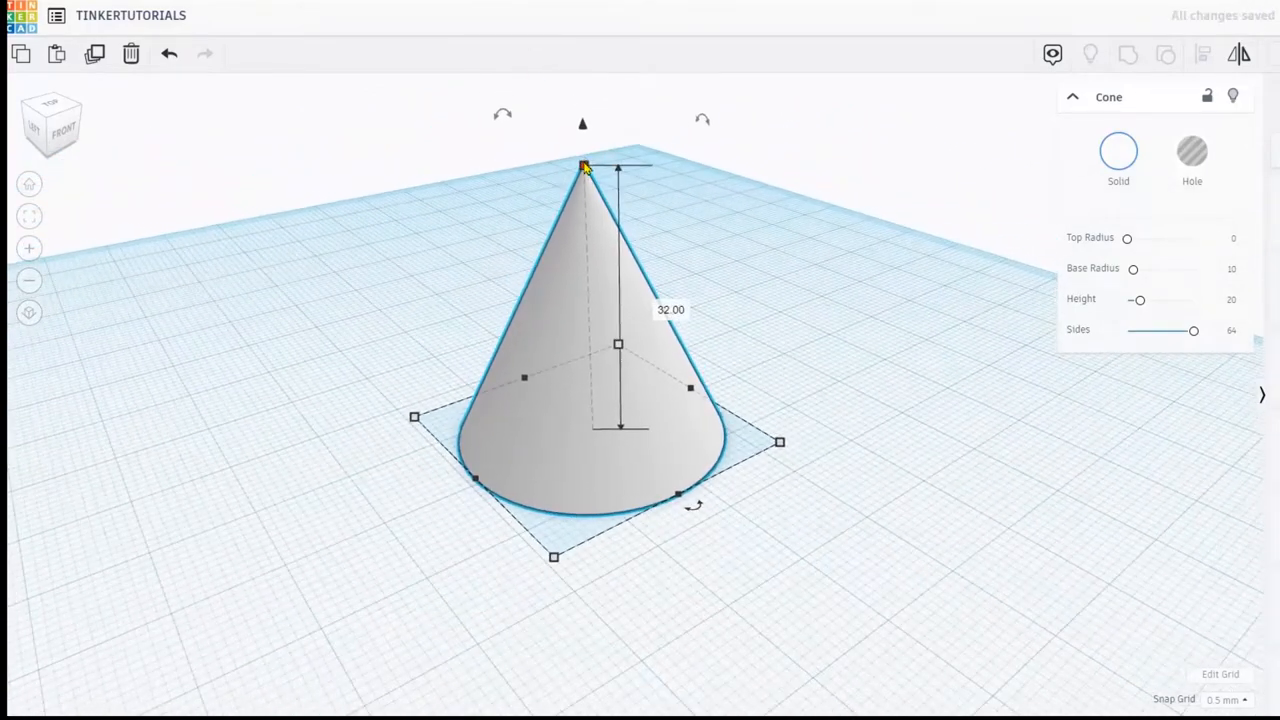
{"action": "left_click_drag", "start_coordinate": [584, 164], "coordinate": [620, 90]}
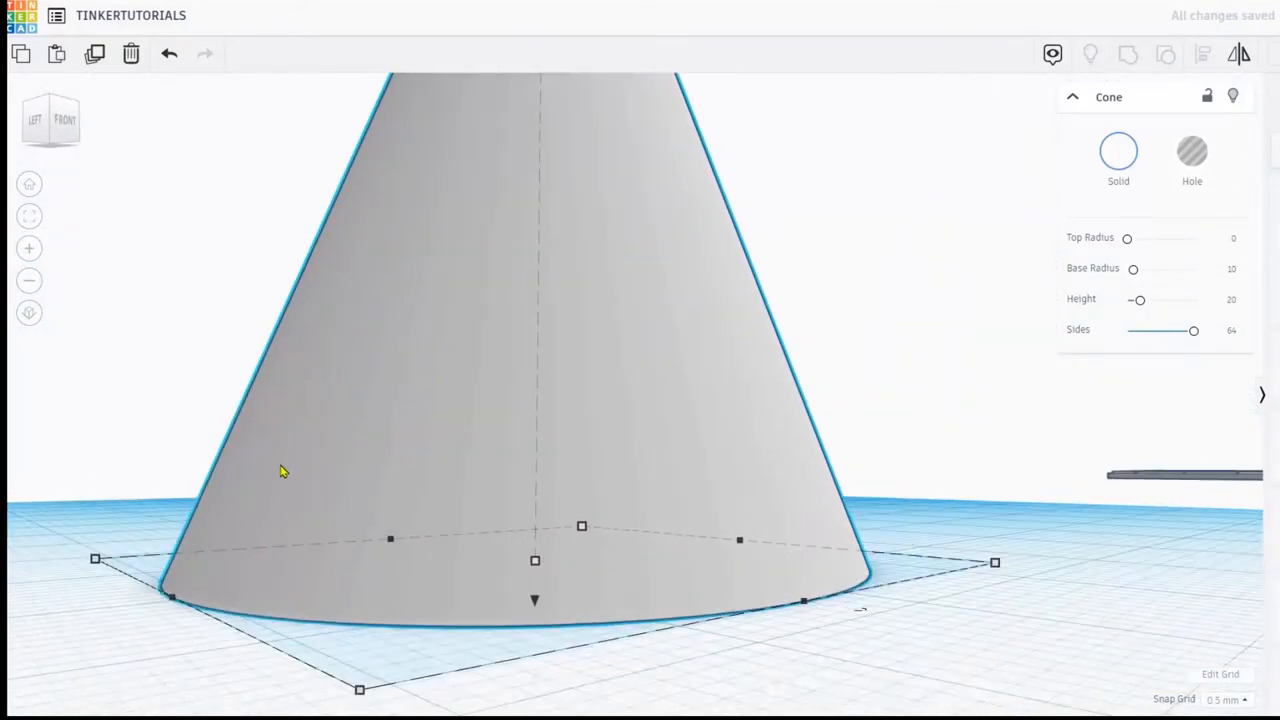
{"action": "mouse_move", "coordinate": [264, 384]}
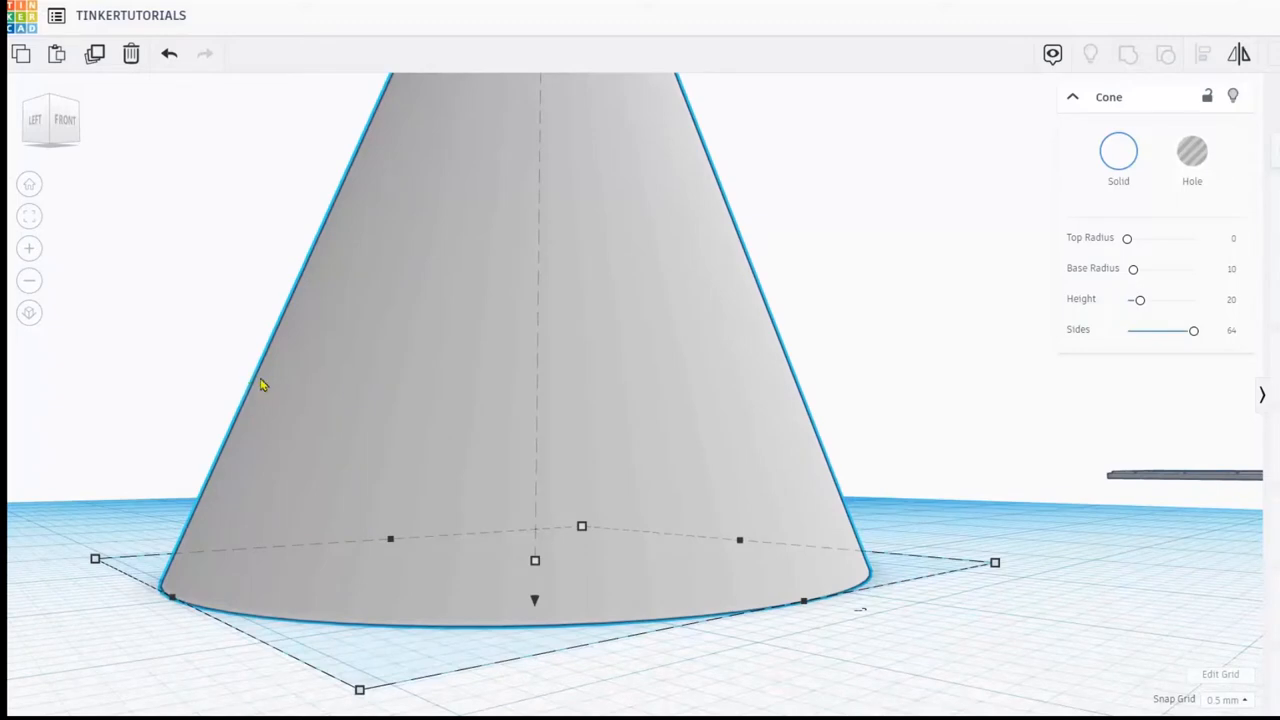
{"action": "mouse_move", "coordinate": [260, 418]}
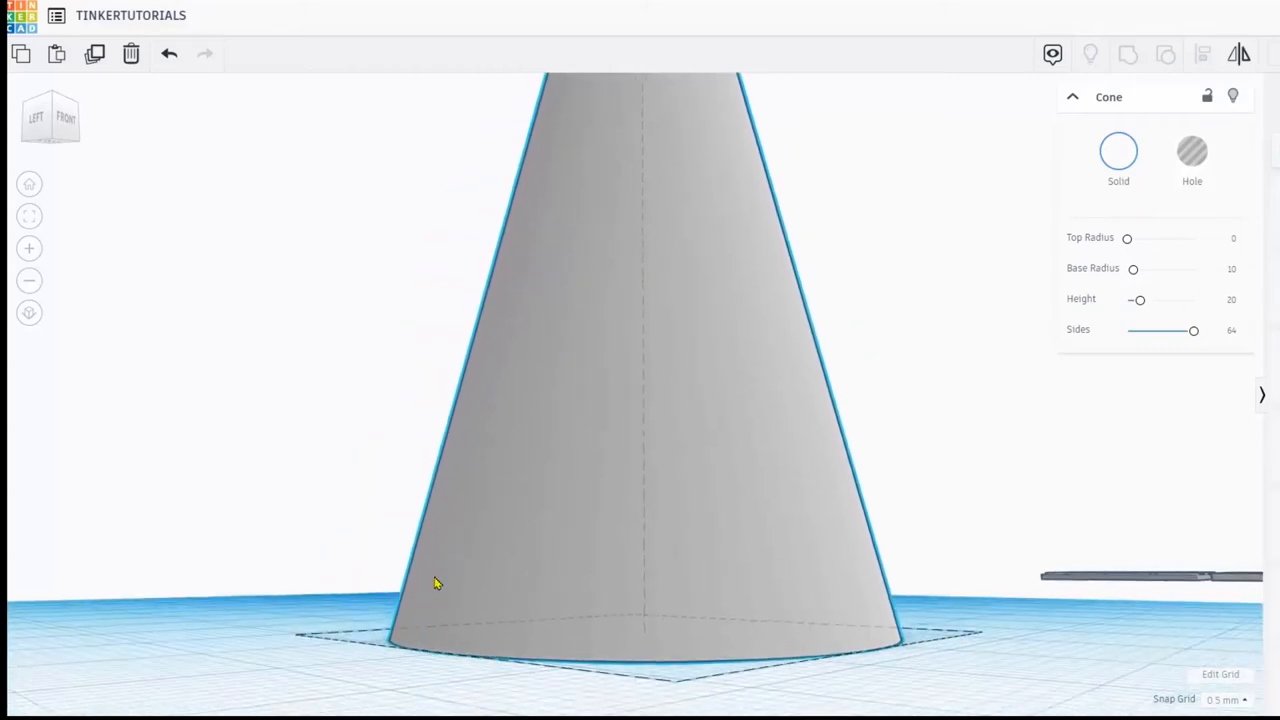
{"action": "left_click", "coordinate": [436, 584]}
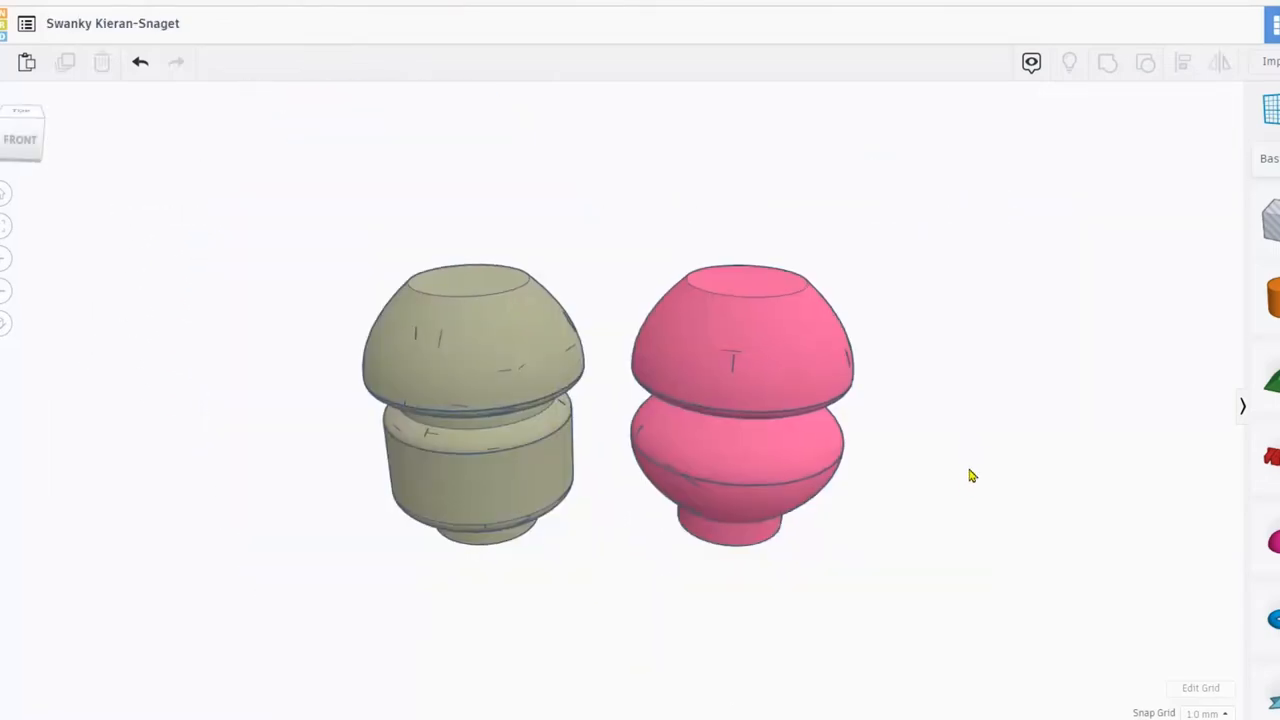
Zoom out on the two totems and search the shape library for 'PARABOLI'.
{"action": "left_click_drag", "start_coordinate": [970, 476], "coordinate": [870, 480]}
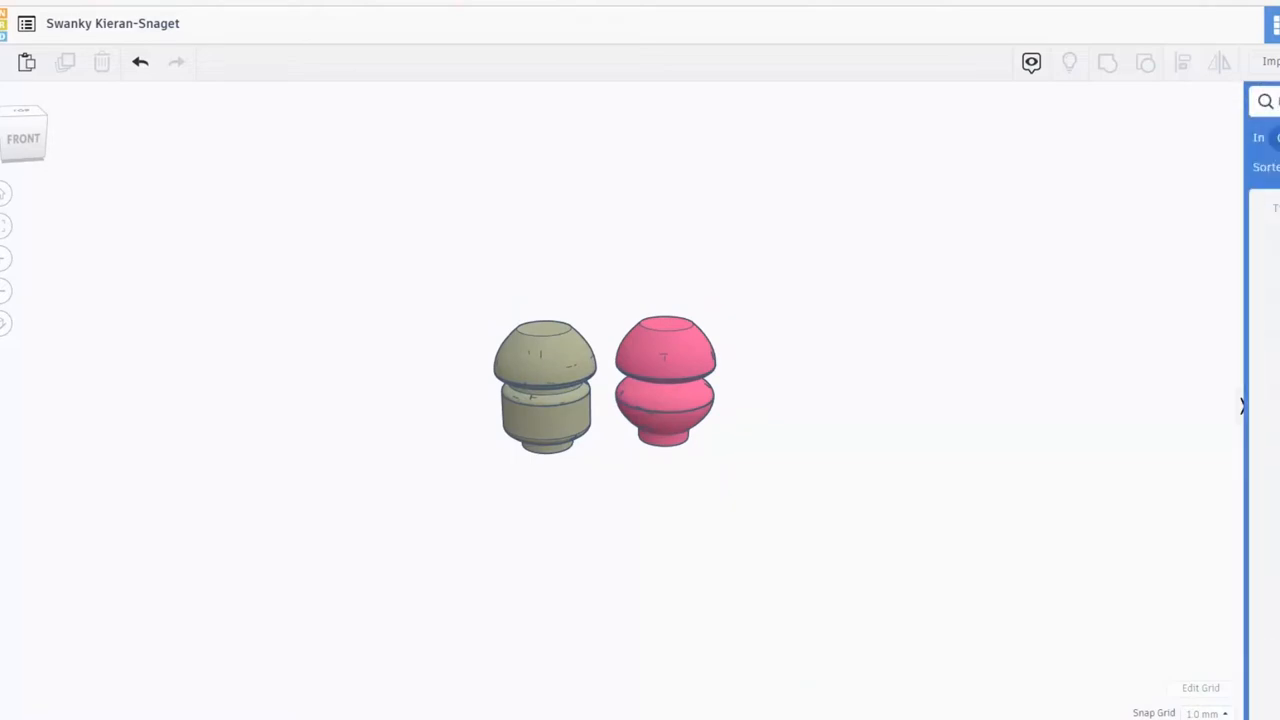
{"action": "type", "text": "PARABOLI"}
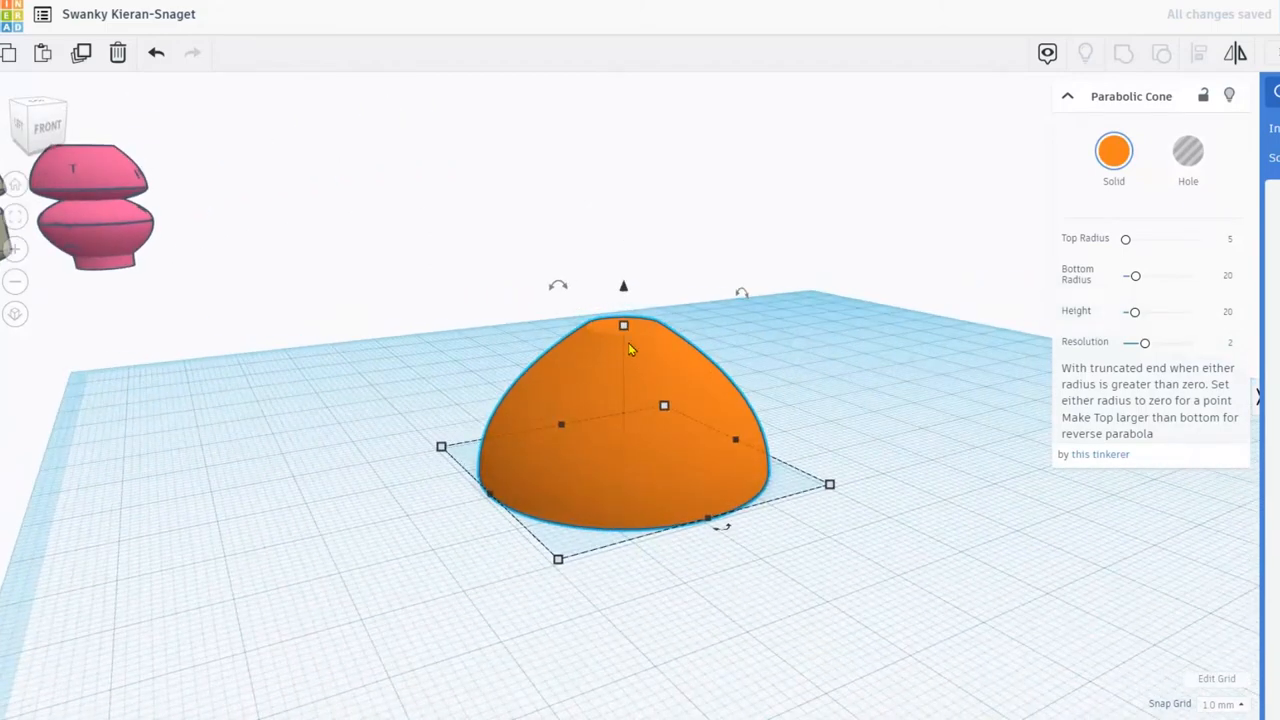
{"action": "mouse_move", "coordinate": [650, 384]}
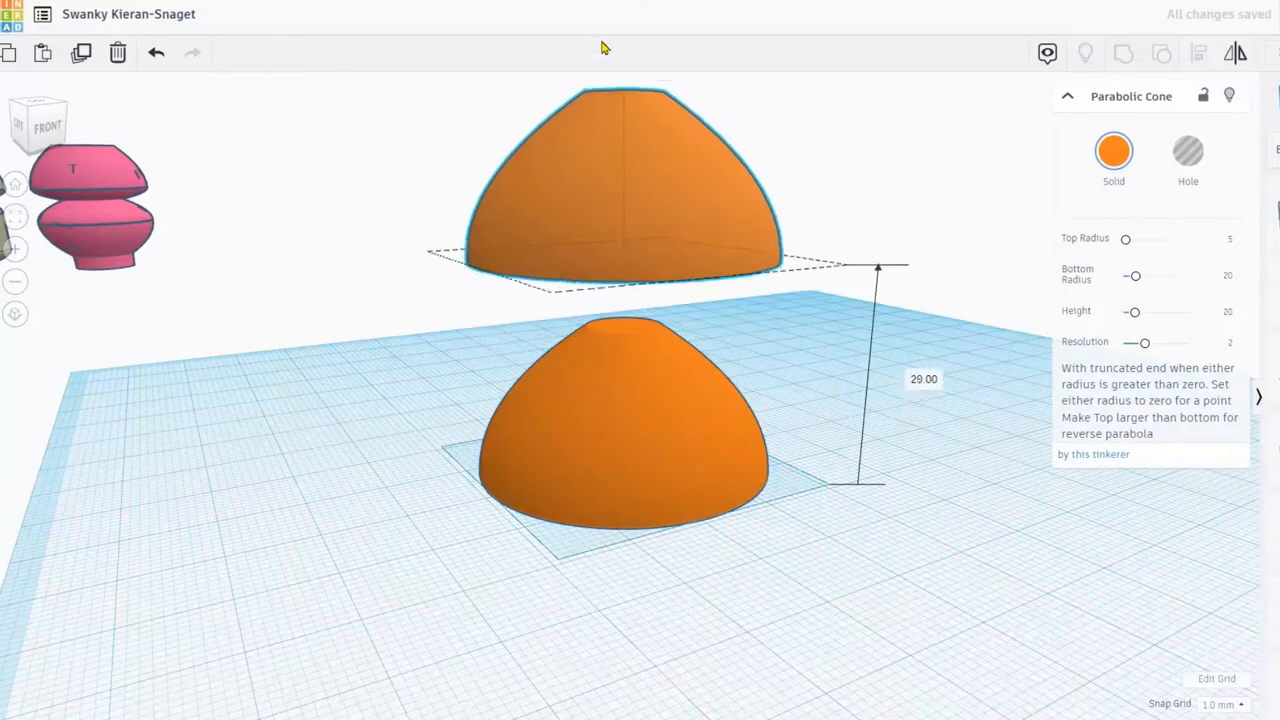
Select the lower parabolic cone and flip it upside down onto the first.
{"action": "left_click", "coordinate": [624, 420]}
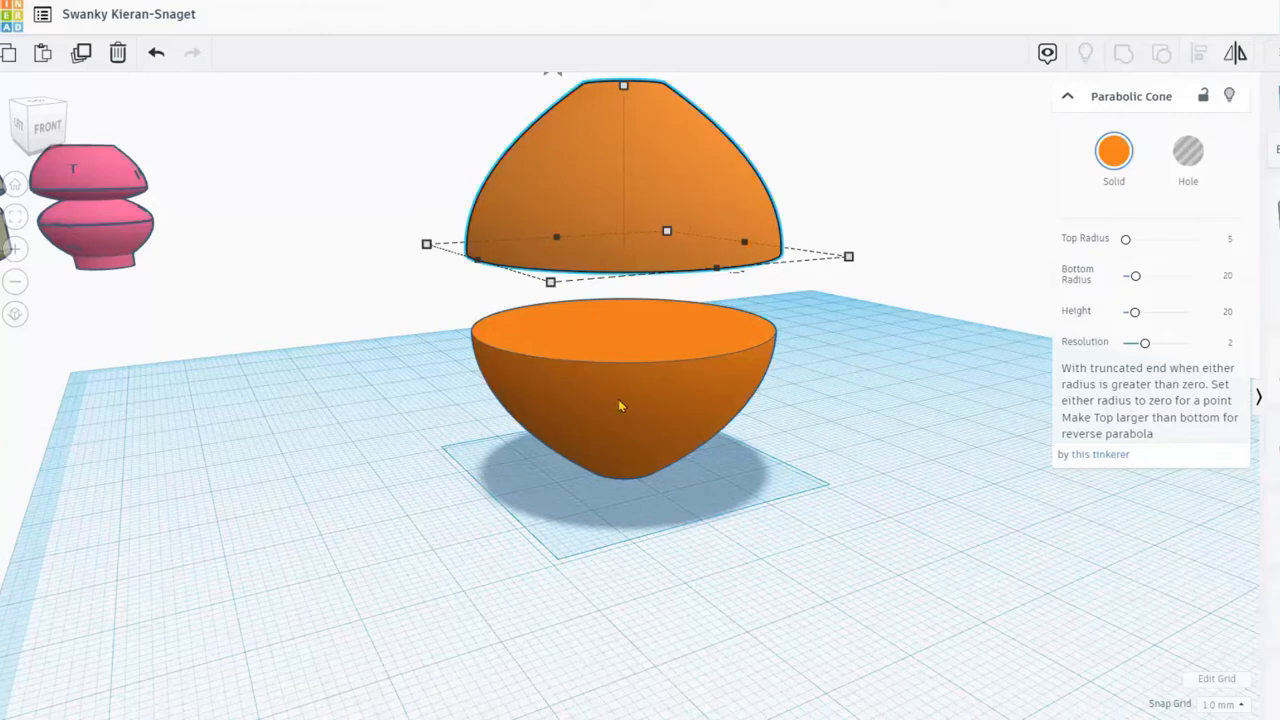
{"action": "left_click", "coordinate": [620, 404]}
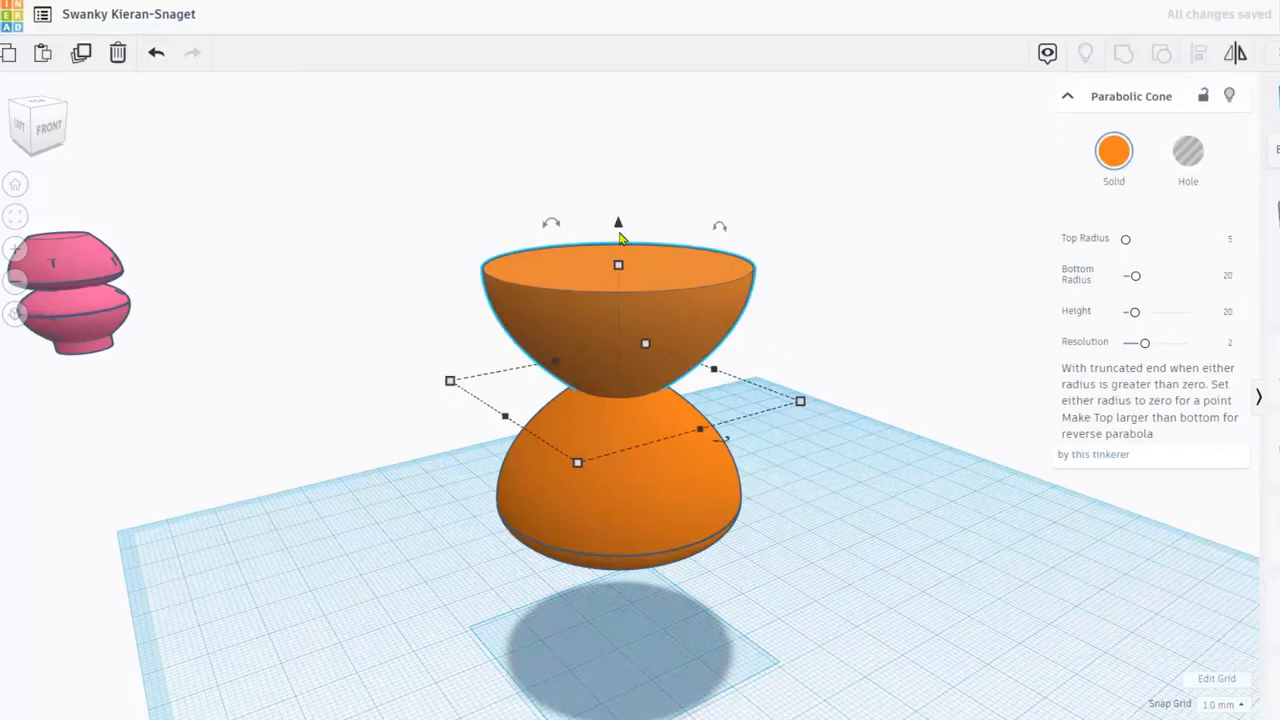
Lift the copied cone and widen its top radius to about 30 and its bottom radius.
{"action": "left_click_drag", "start_coordinate": [618, 222], "coordinate": [618, 150]}
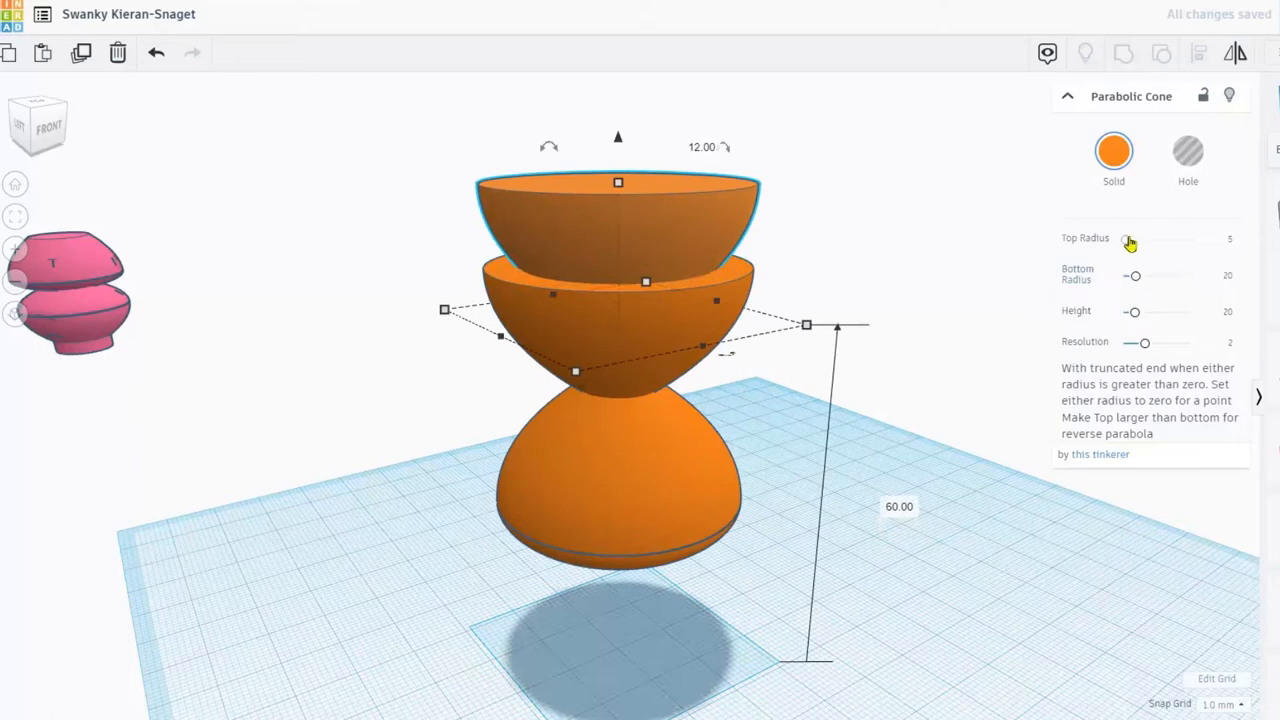
{"action": "left_click_drag", "start_coordinate": [1130, 240], "coordinate": [1156, 240]}
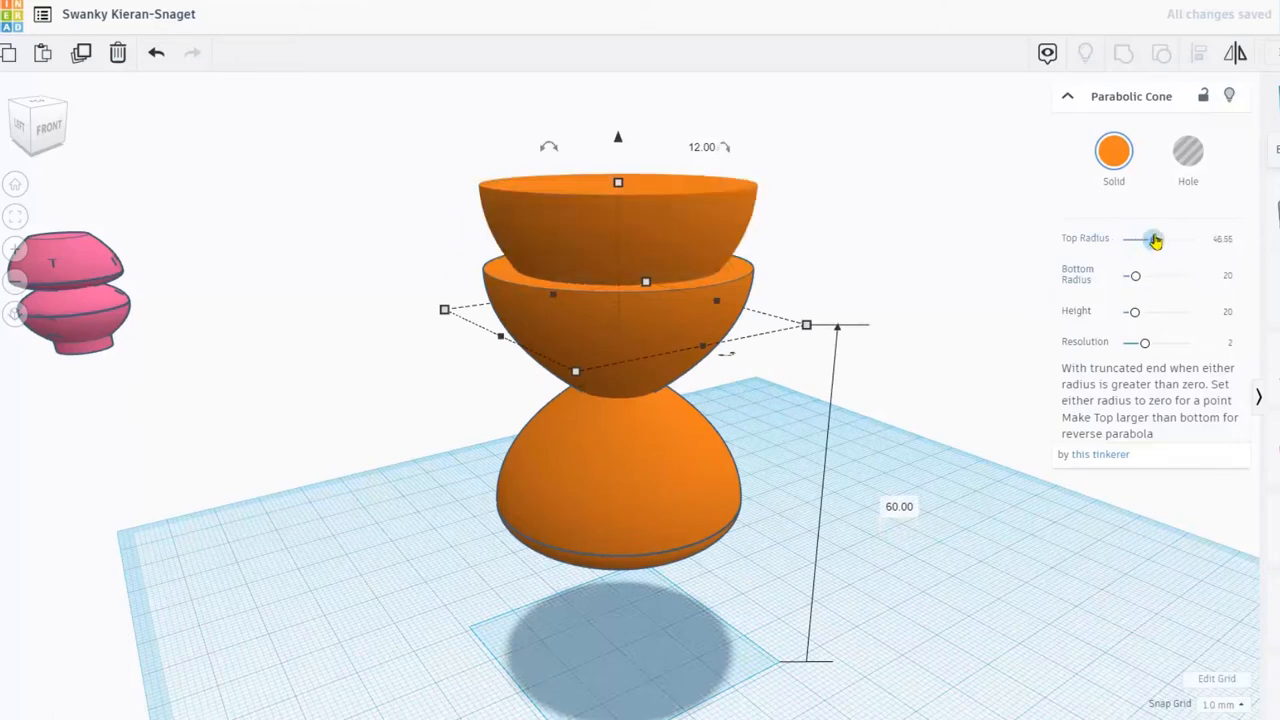
{"action": "left_click_drag", "start_coordinate": [1156, 240], "coordinate": [1136, 240]}
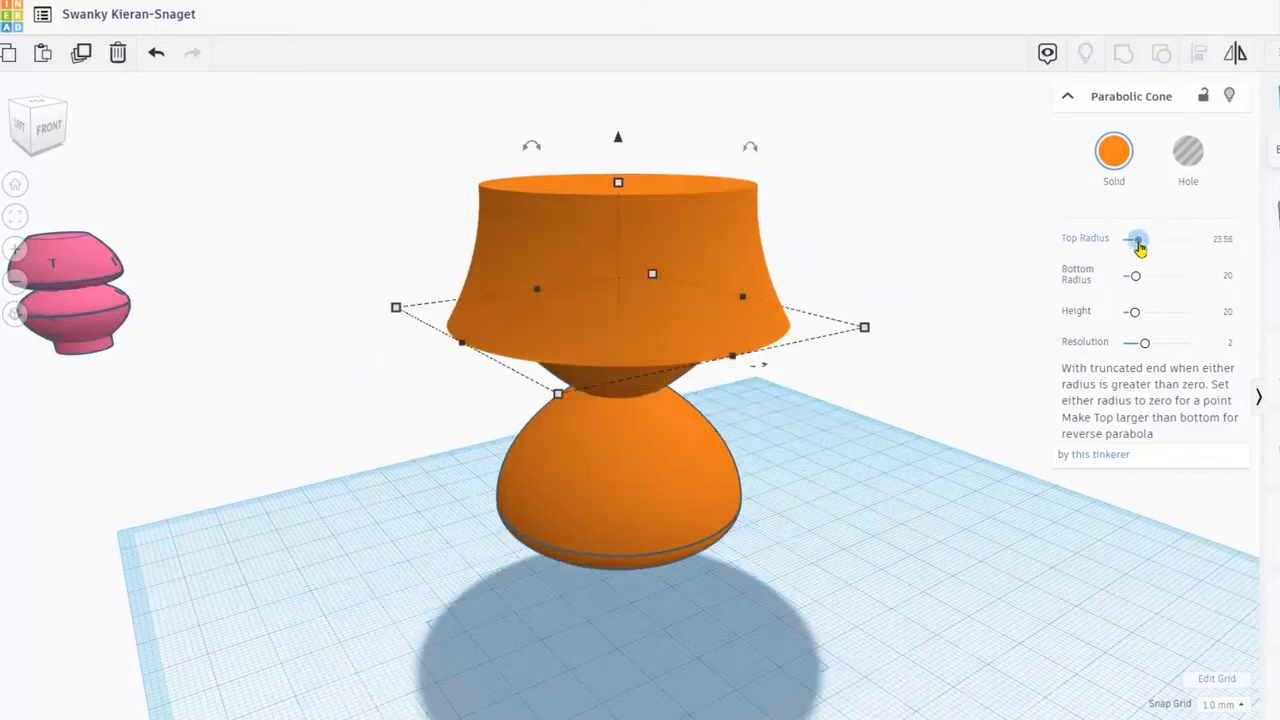
{"action": "left_click_drag", "start_coordinate": [1136, 238], "coordinate": [1144, 238]}
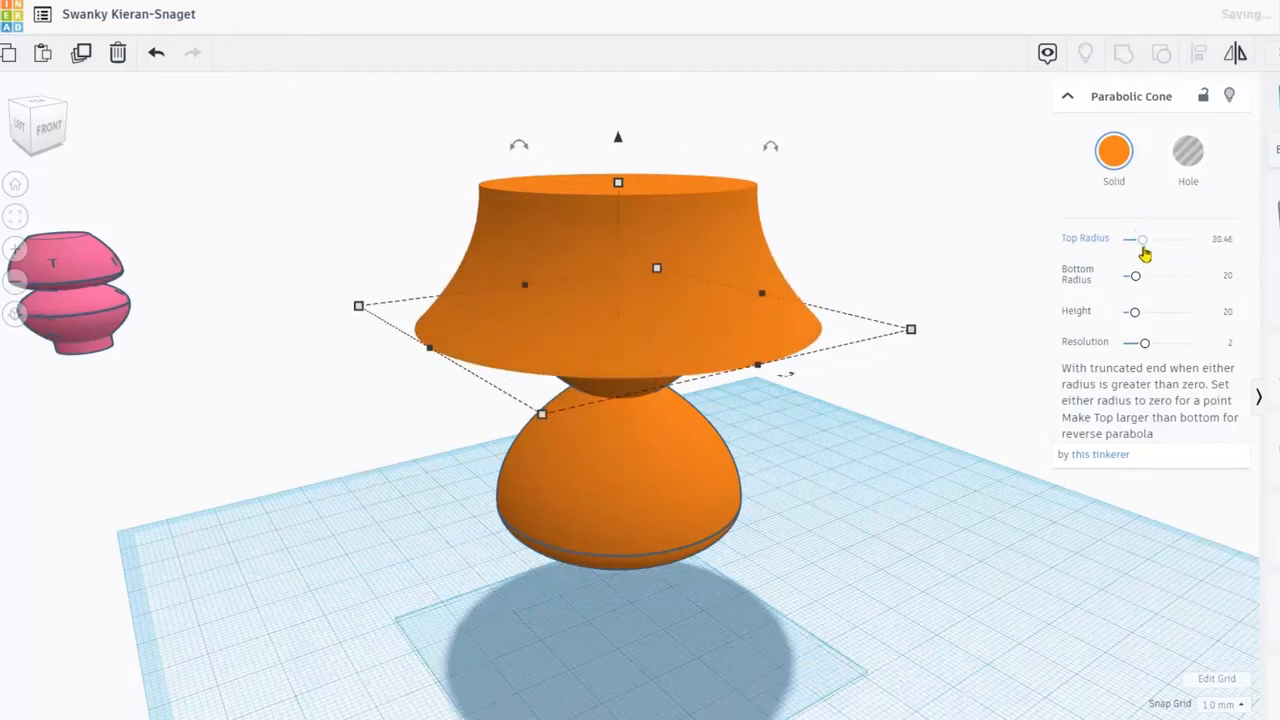
{"action": "left_click_drag", "start_coordinate": [1134, 276], "coordinate": [1158, 276]}
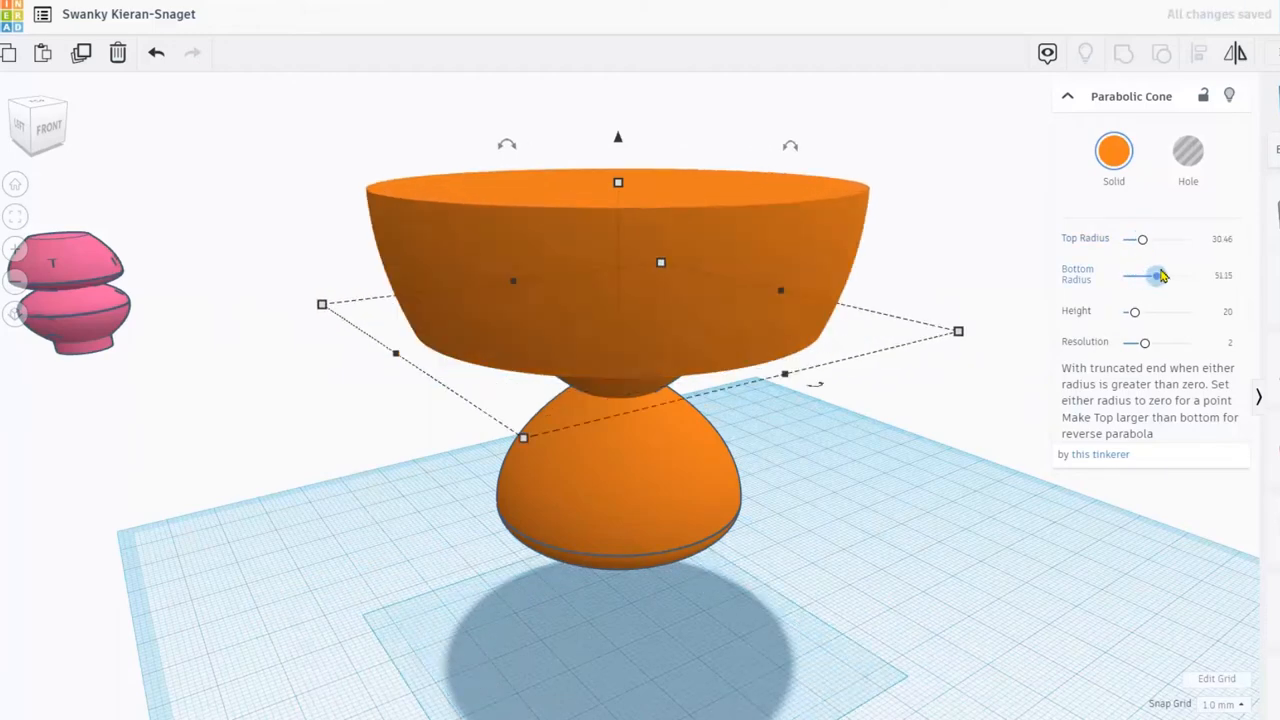
{"action": "left_click_drag", "start_coordinate": [1158, 276], "coordinate": [1146, 276]}
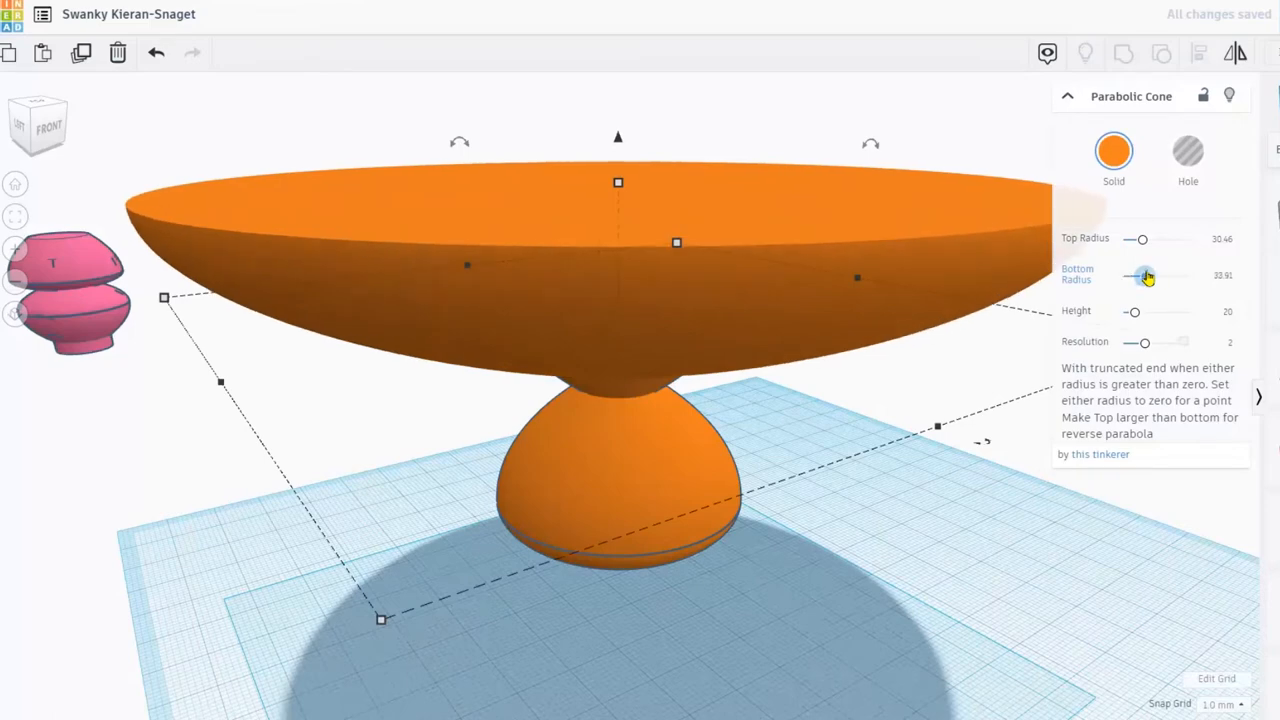
{"action": "left_click_drag", "start_coordinate": [1146, 276], "coordinate": [1164, 282]}
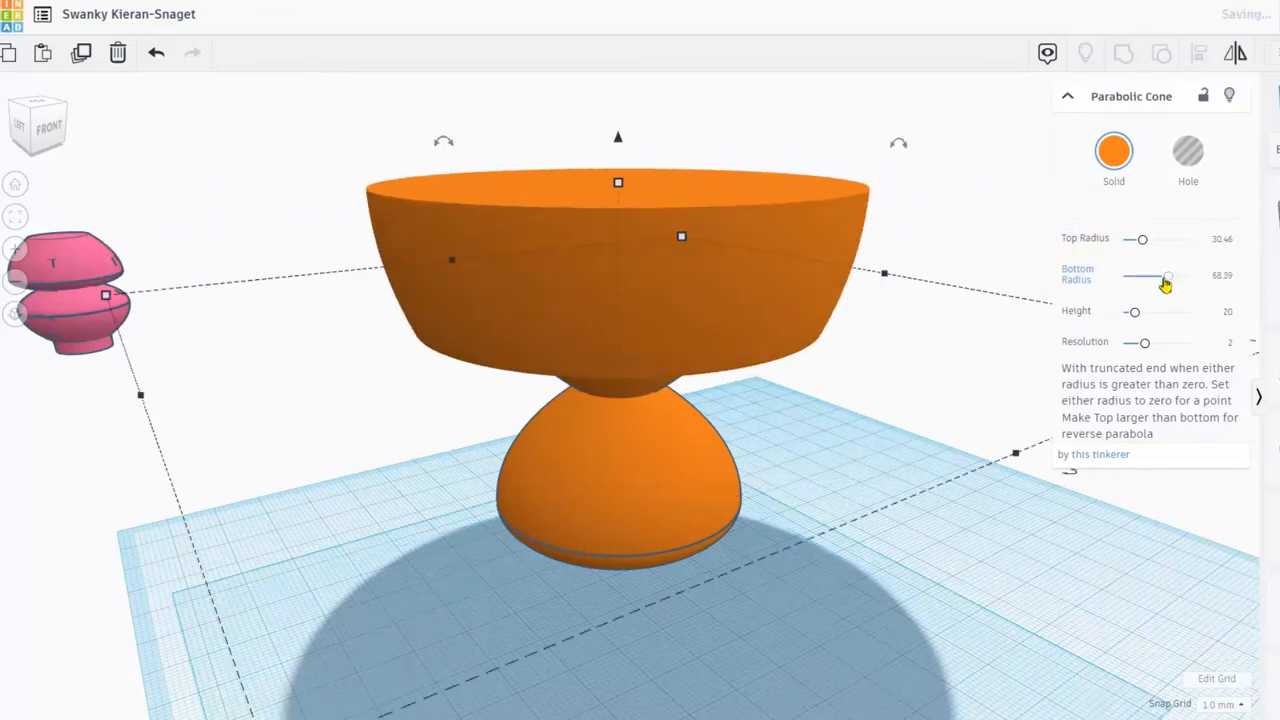
{"action": "left_click_drag", "start_coordinate": [1164, 276], "coordinate": [1132, 276]}
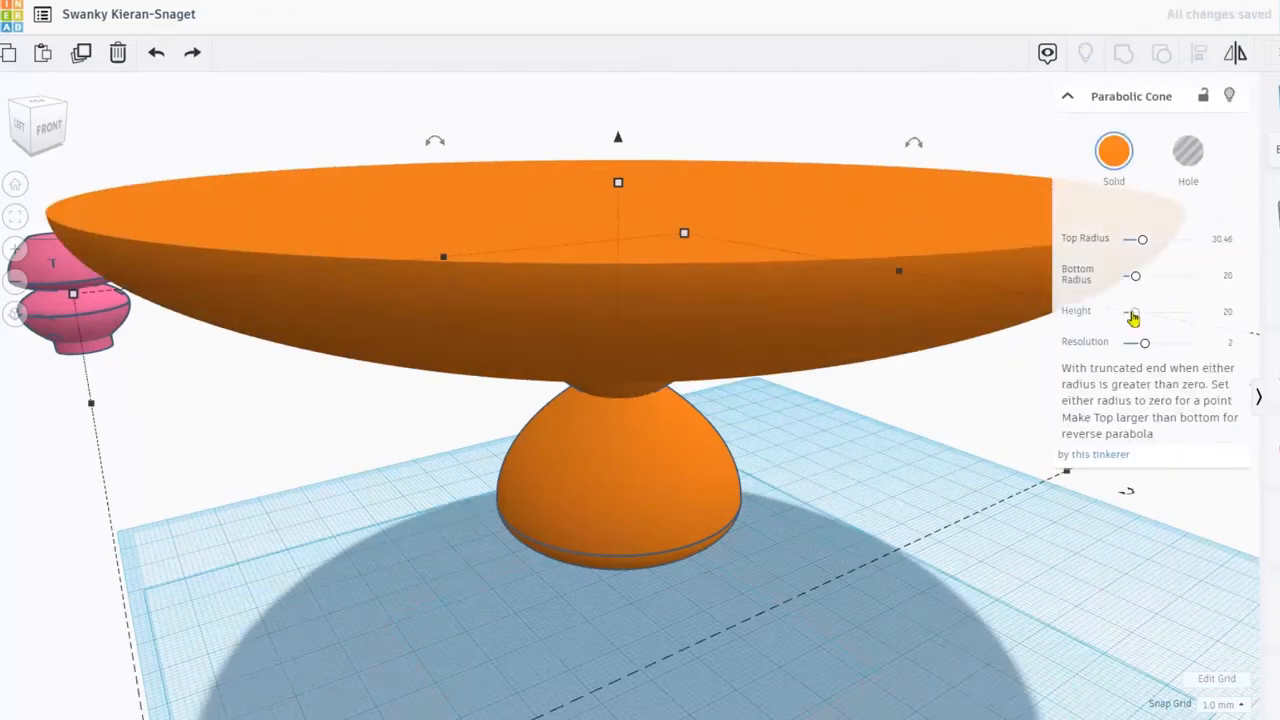
Adjust the cone's height back to 20, fine-tune both radii so the top flares, and raise it.
{"action": "left_click_drag", "start_coordinate": [1136, 312], "coordinate": [1170, 312]}
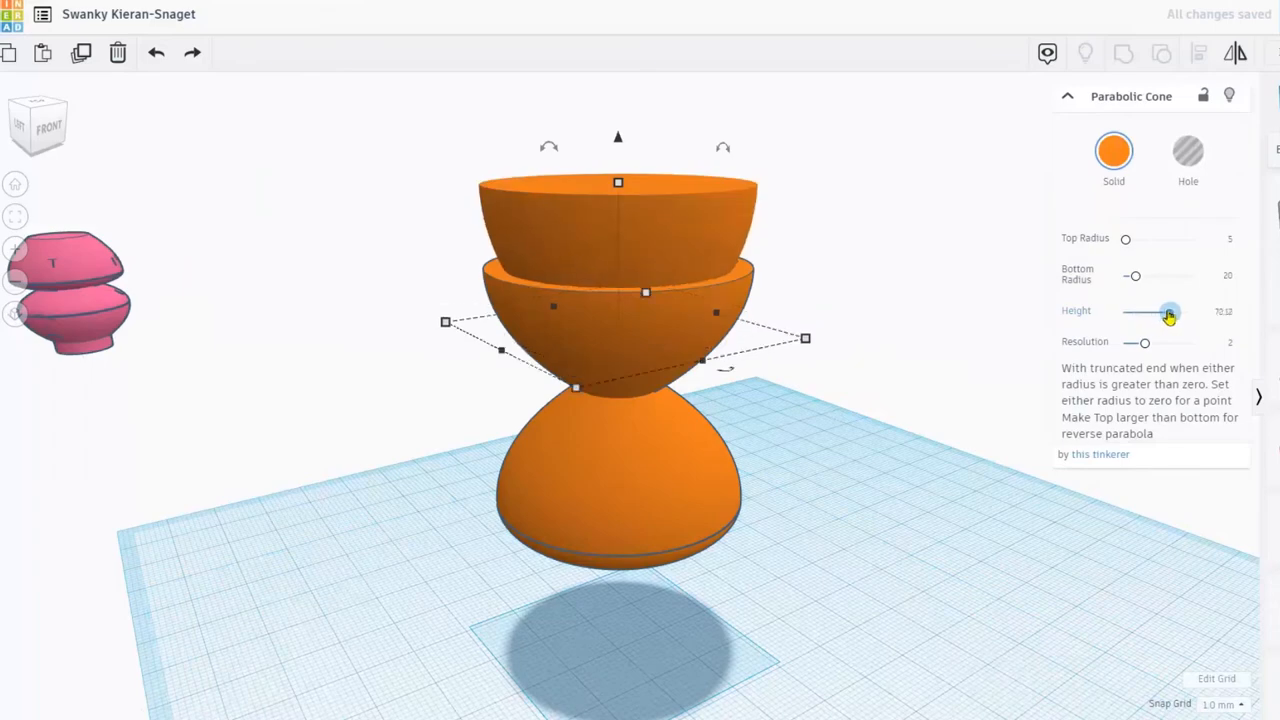
{"action": "left_click_drag", "start_coordinate": [1170, 312], "coordinate": [1160, 312]}
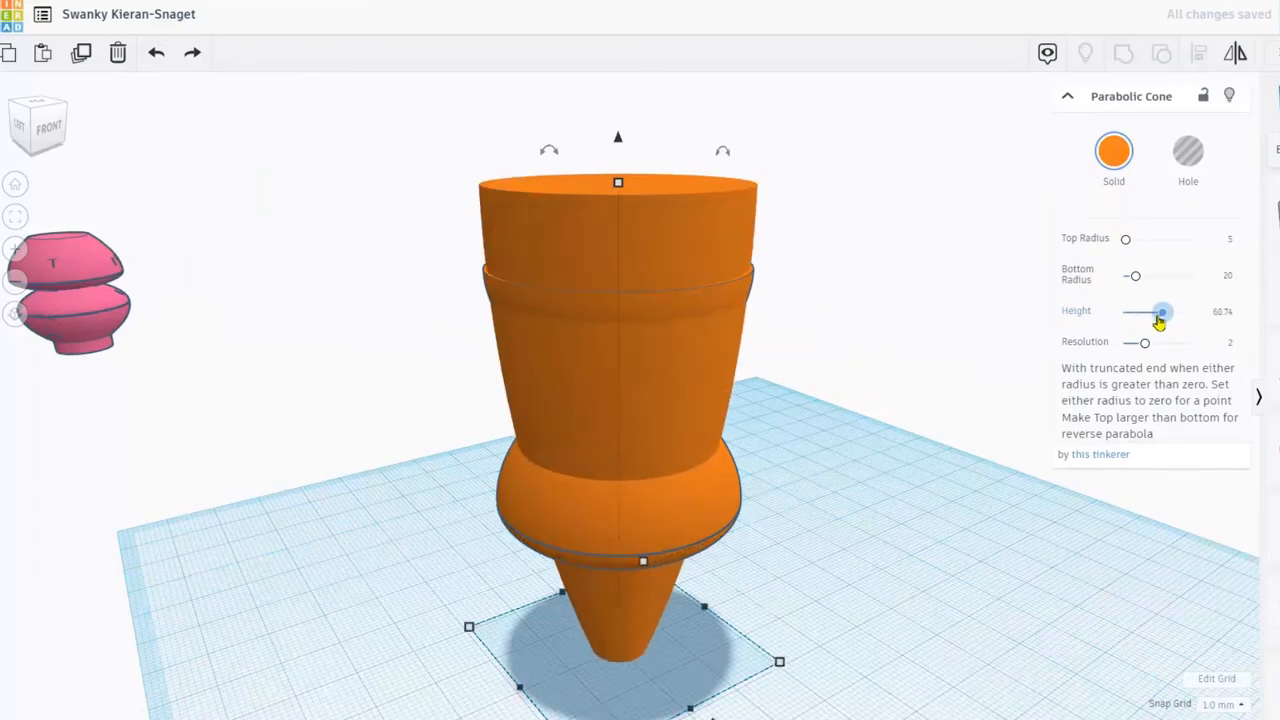
{"action": "left_click_drag", "start_coordinate": [1160, 312], "coordinate": [1156, 312]}
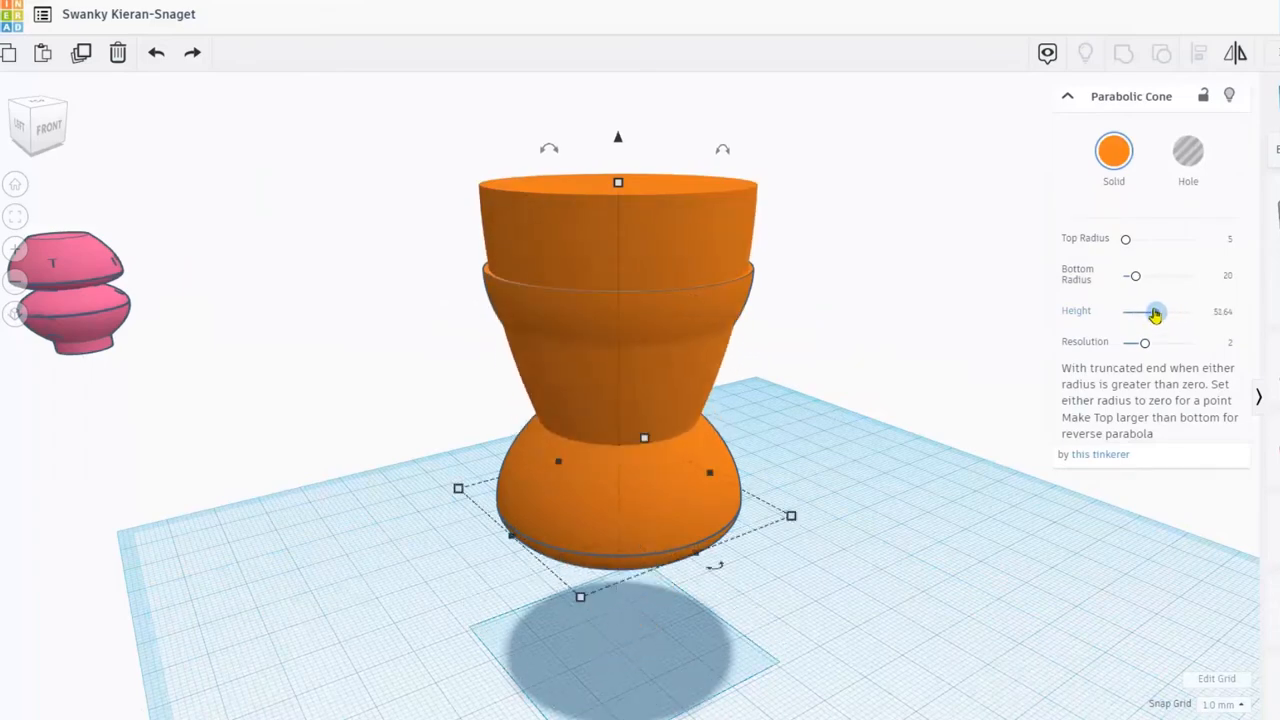
{"action": "left_click_drag", "start_coordinate": [1156, 312], "coordinate": [1136, 312]}
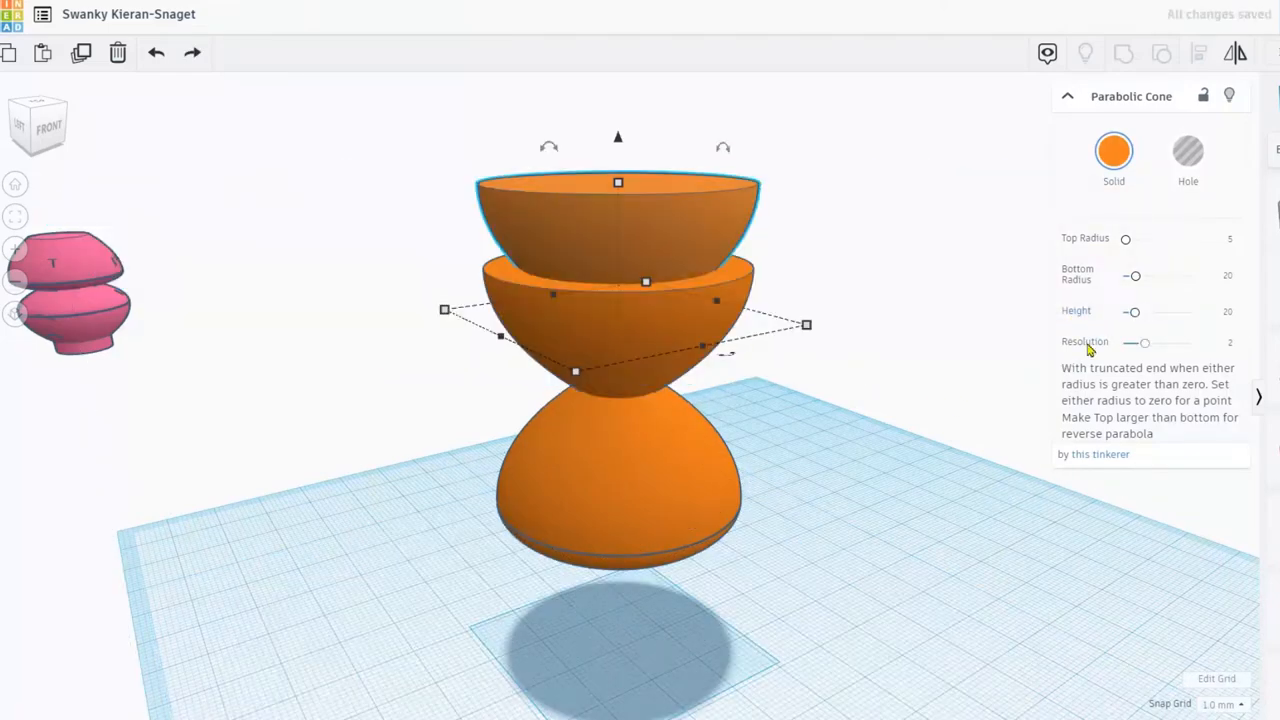
{"action": "left_click_drag", "start_coordinate": [1134, 276], "coordinate": [1140, 276]}
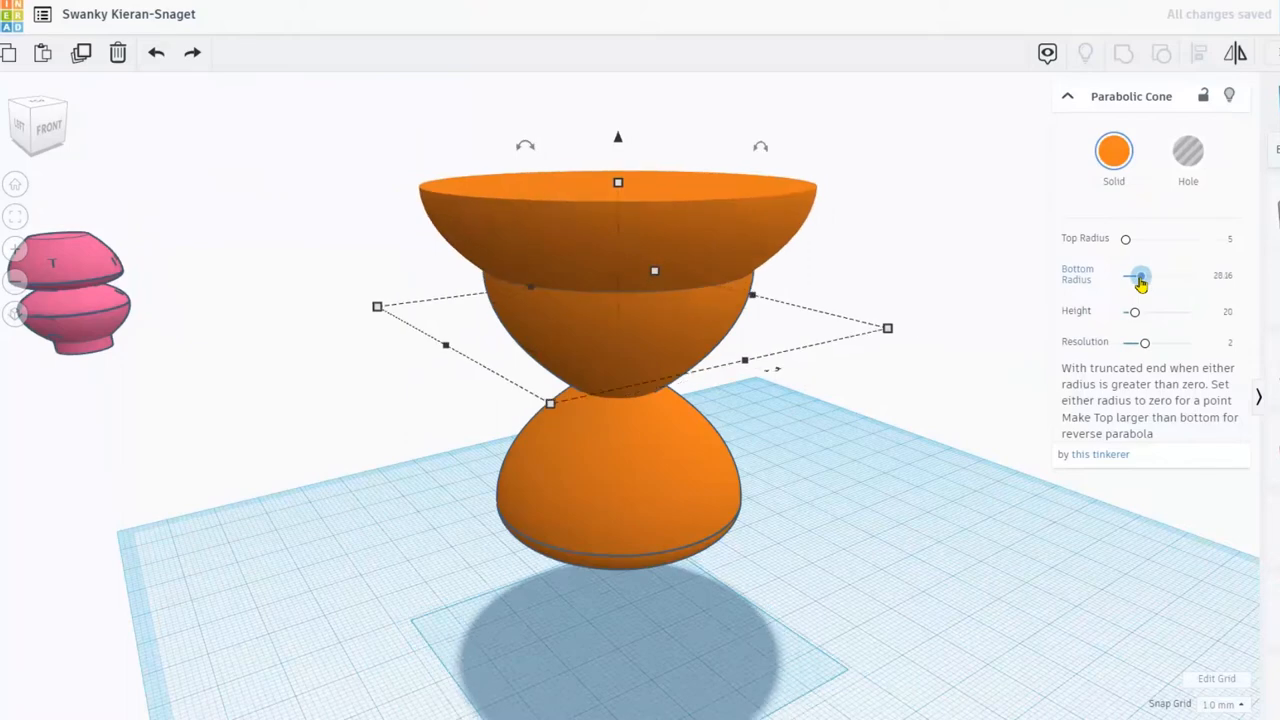
{"action": "left_click_drag", "start_coordinate": [1142, 276], "coordinate": [1136, 276]}
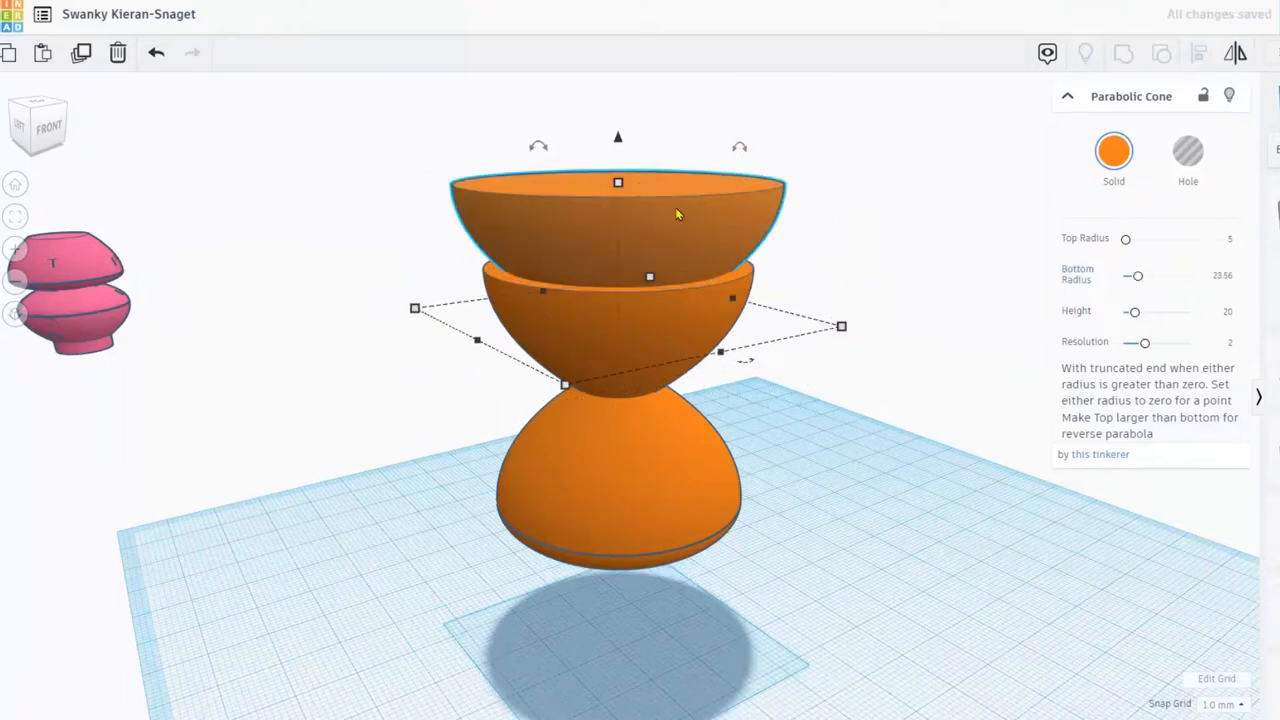
{"action": "left_click_drag", "start_coordinate": [1126, 240], "coordinate": [1130, 240]}
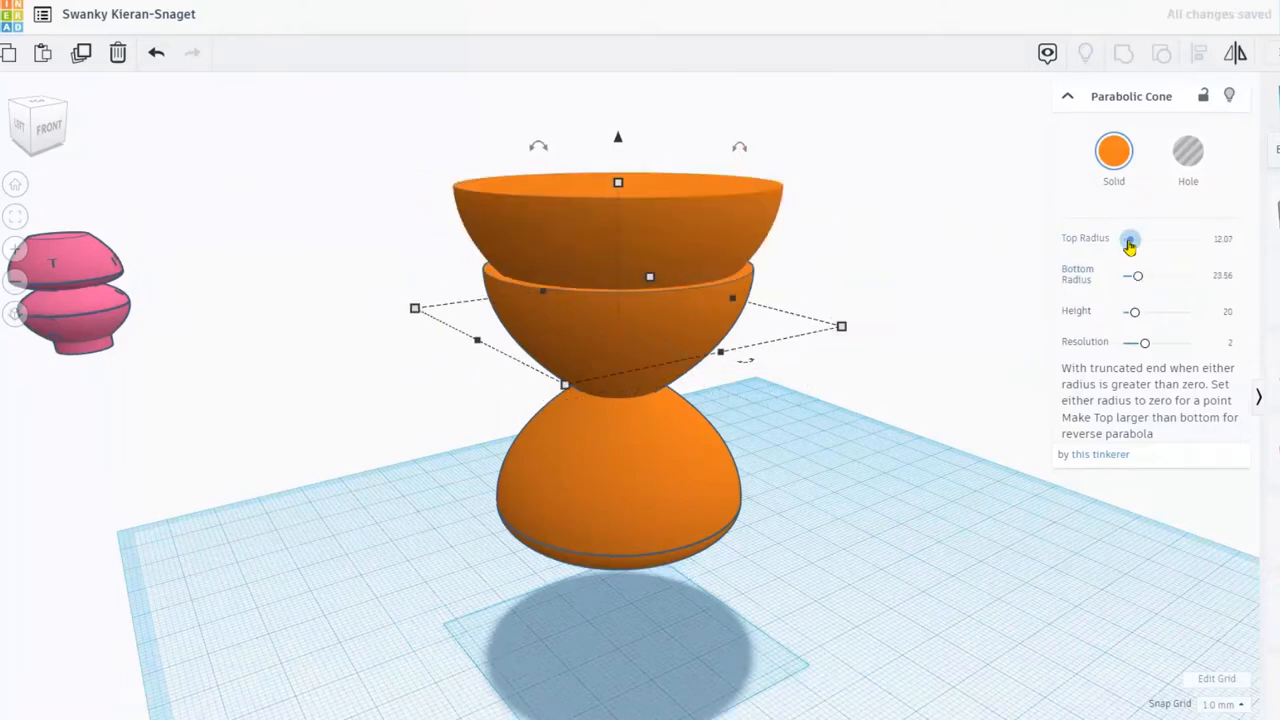
{"action": "left_click_drag", "start_coordinate": [1132, 238], "coordinate": [1144, 238]}
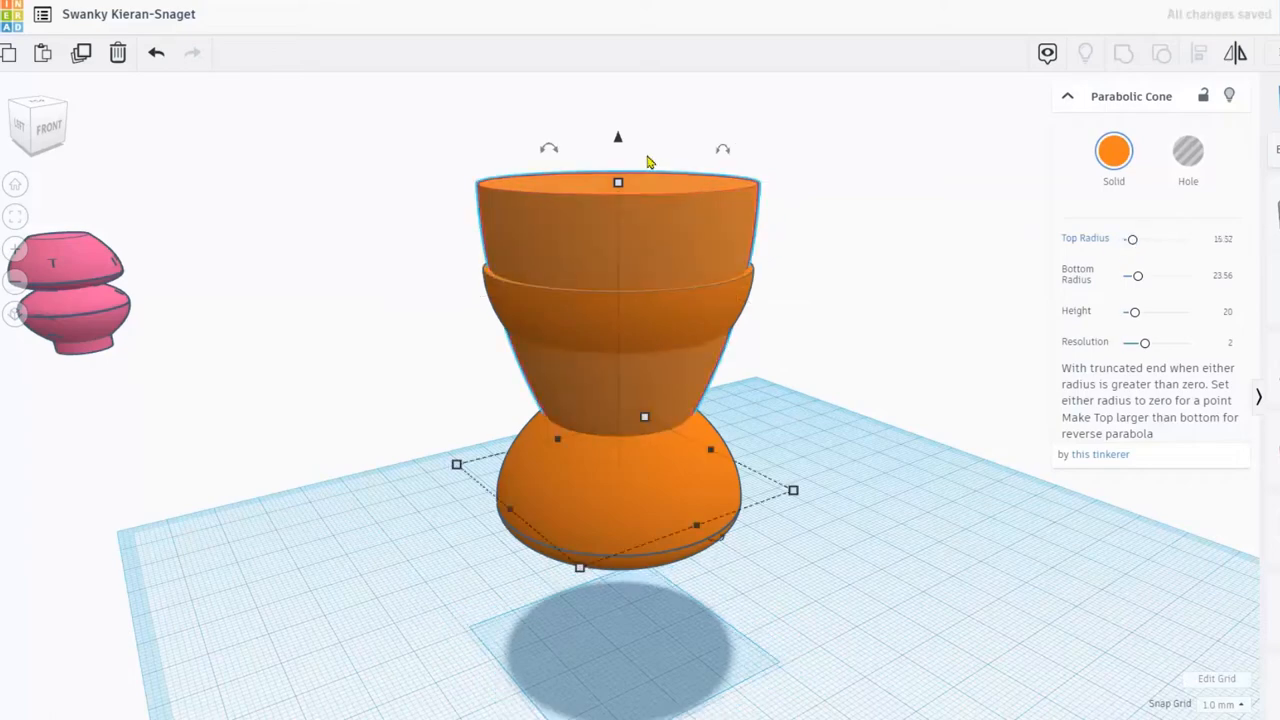
{"action": "left_click_drag", "start_coordinate": [616, 182], "coordinate": [616, 78]}
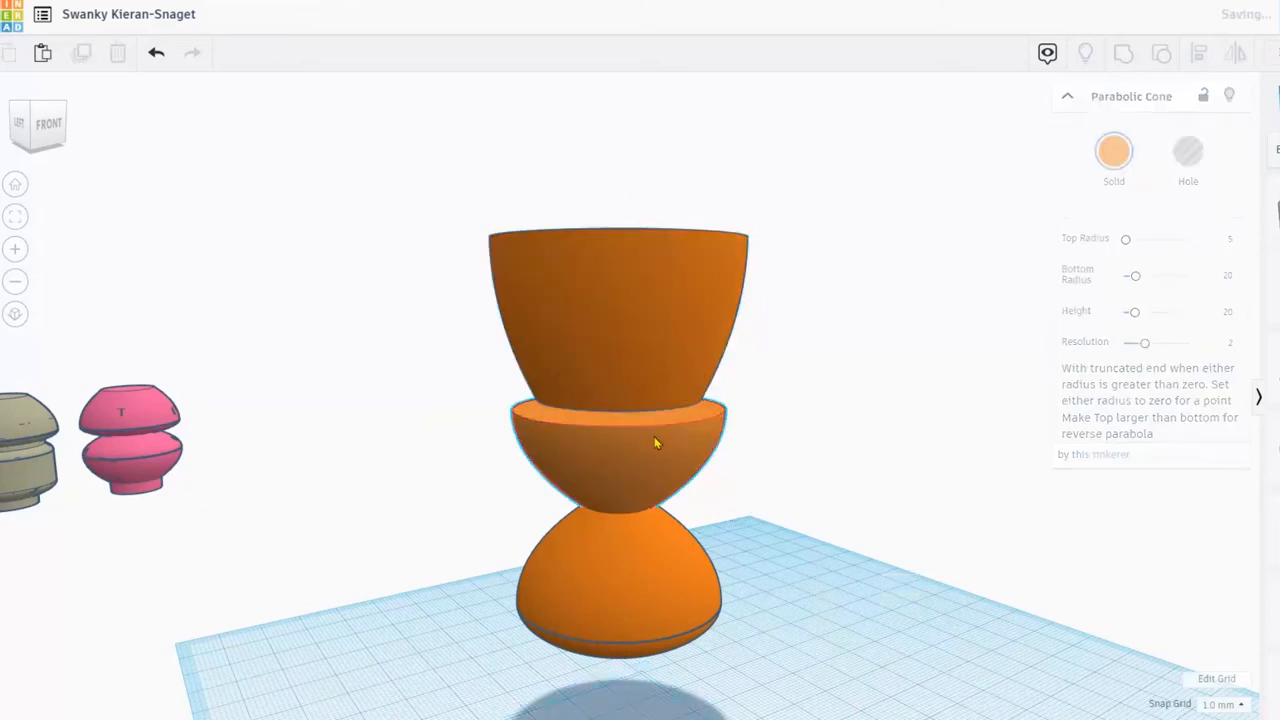
Flip the middle cone upside down, colour it green and raise it up the stack.
{"action": "left_click", "coordinate": [656, 444]}
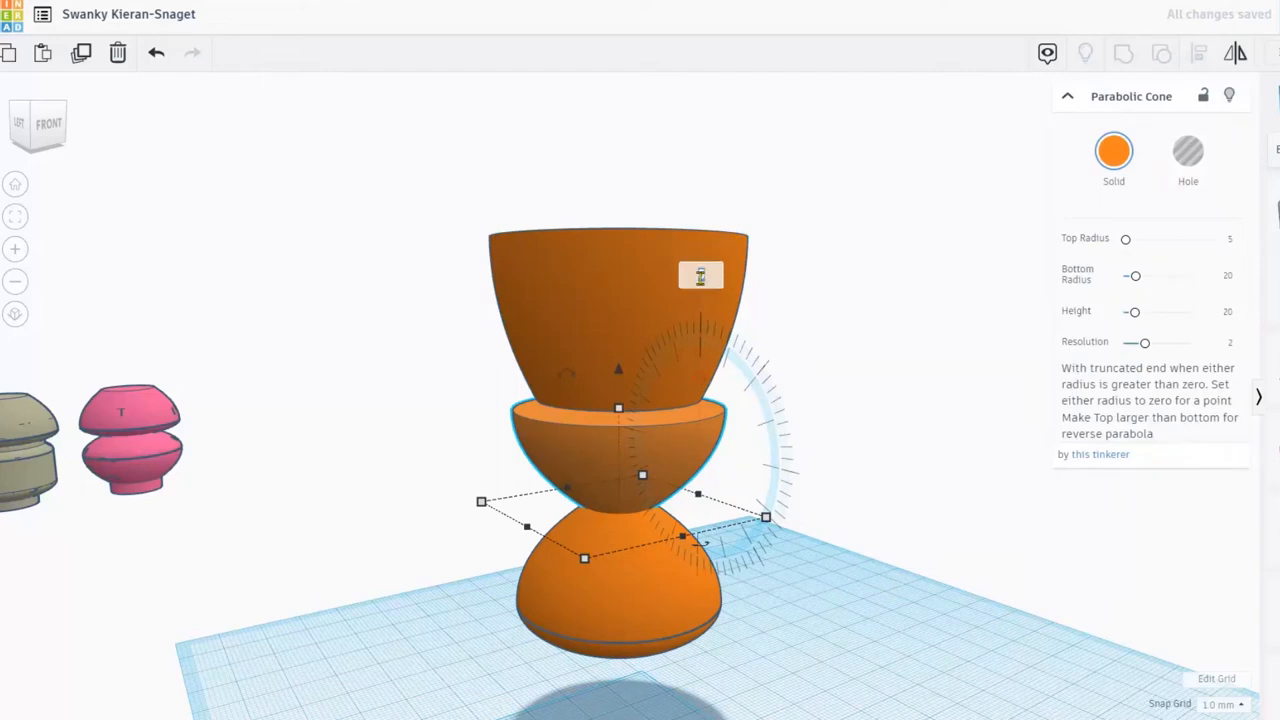
{"action": "left_click_drag", "start_coordinate": [764, 516], "coordinate": [700, 540]}
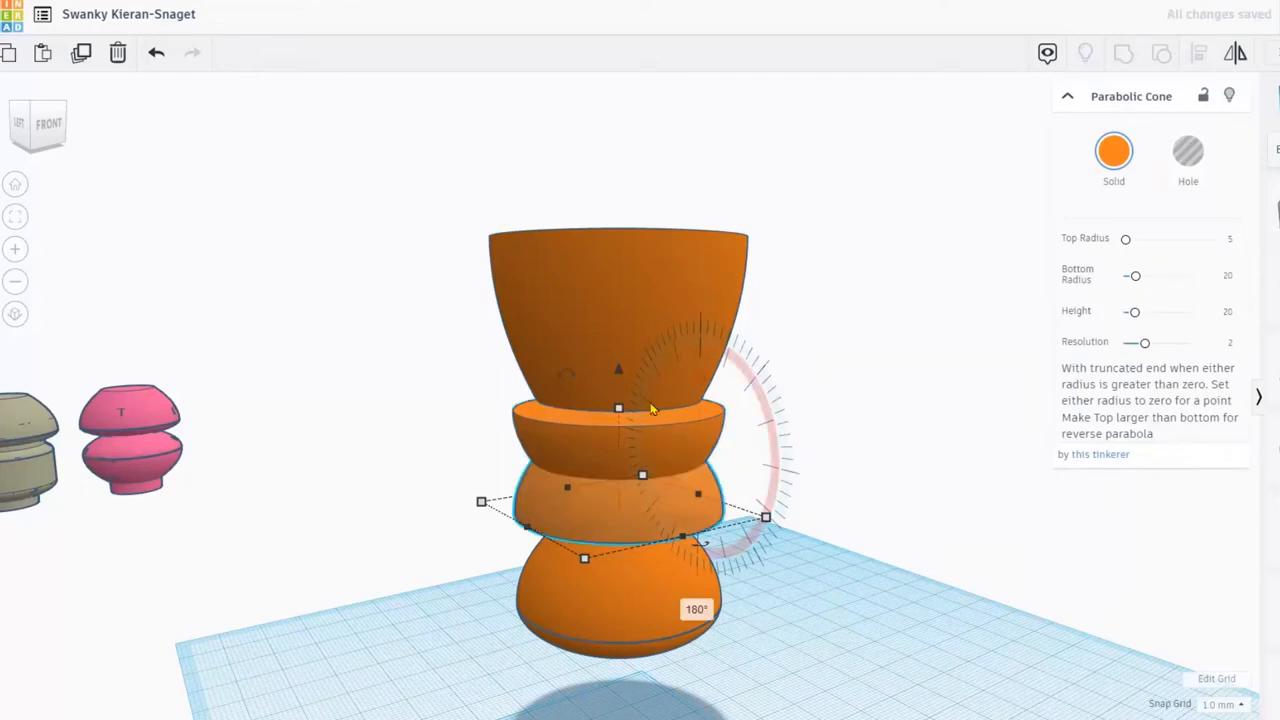
{"action": "left_click", "coordinate": [1112, 150]}
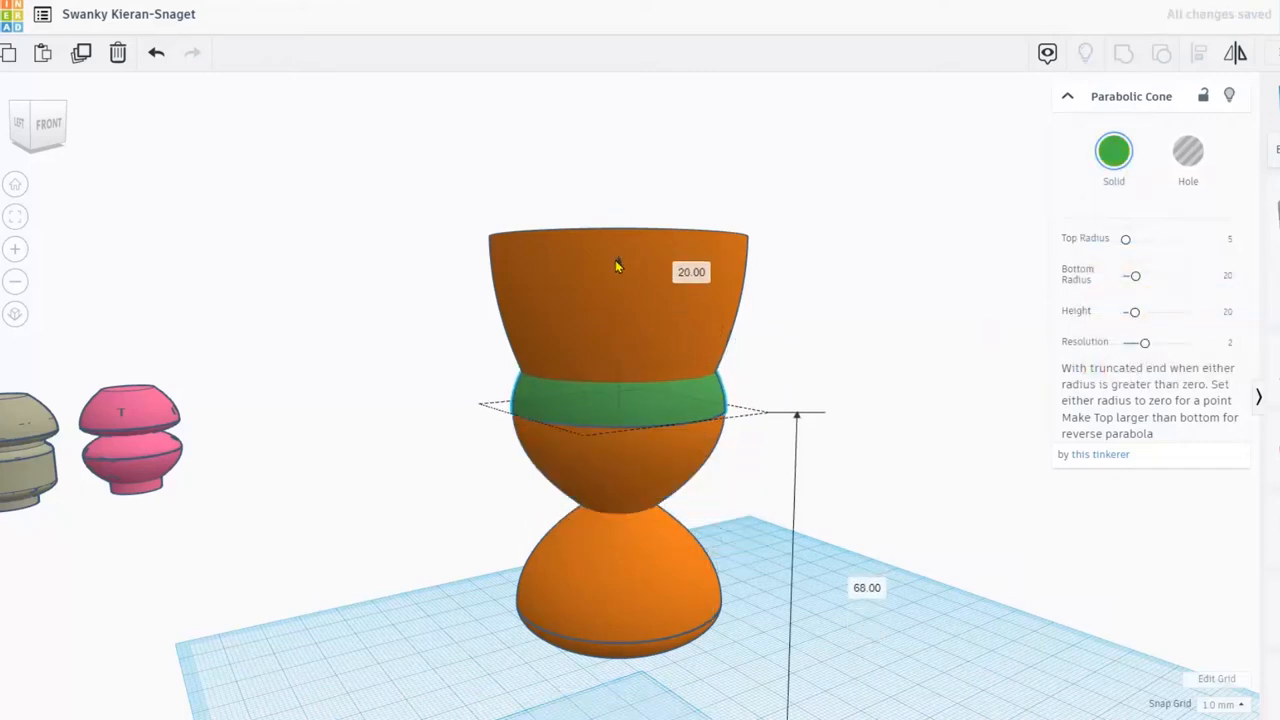
{"action": "left_click_drag", "start_coordinate": [616, 268], "coordinate": [616, 196]}
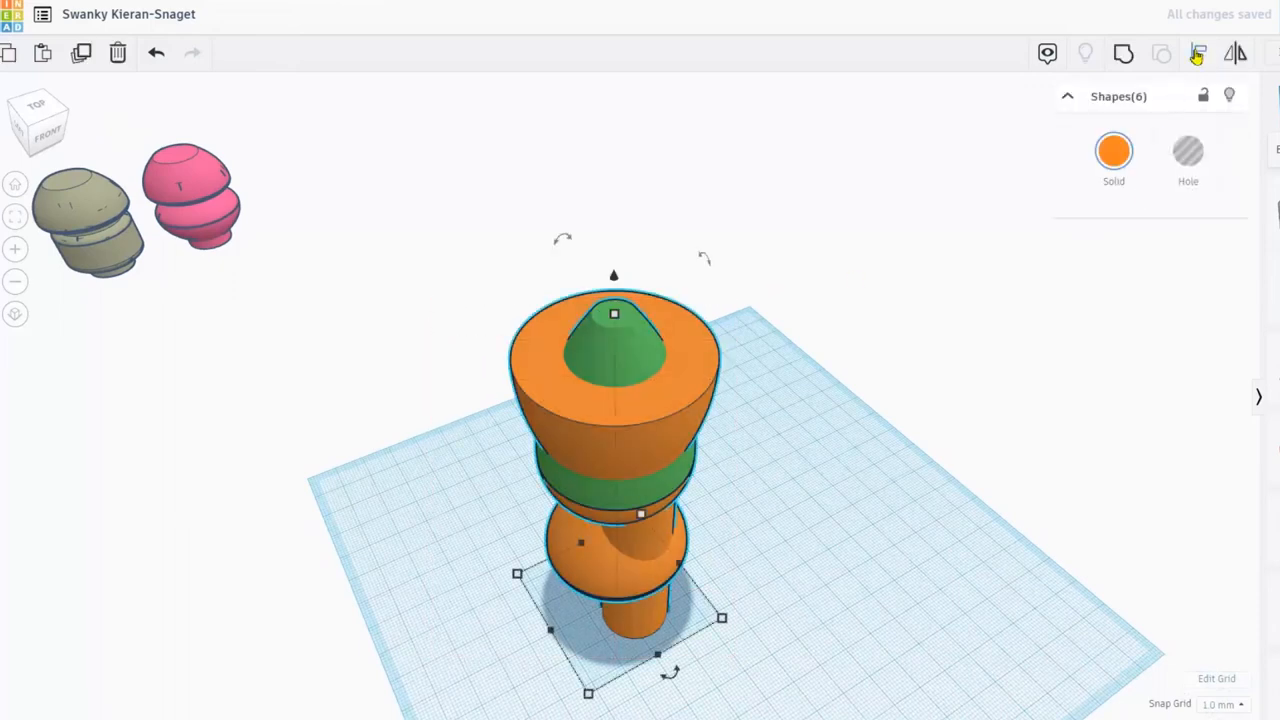
Centre the stacked shapes with Align and set the new cylinder's colour to orange.
{"action": "left_click", "coordinate": [1198, 54]}
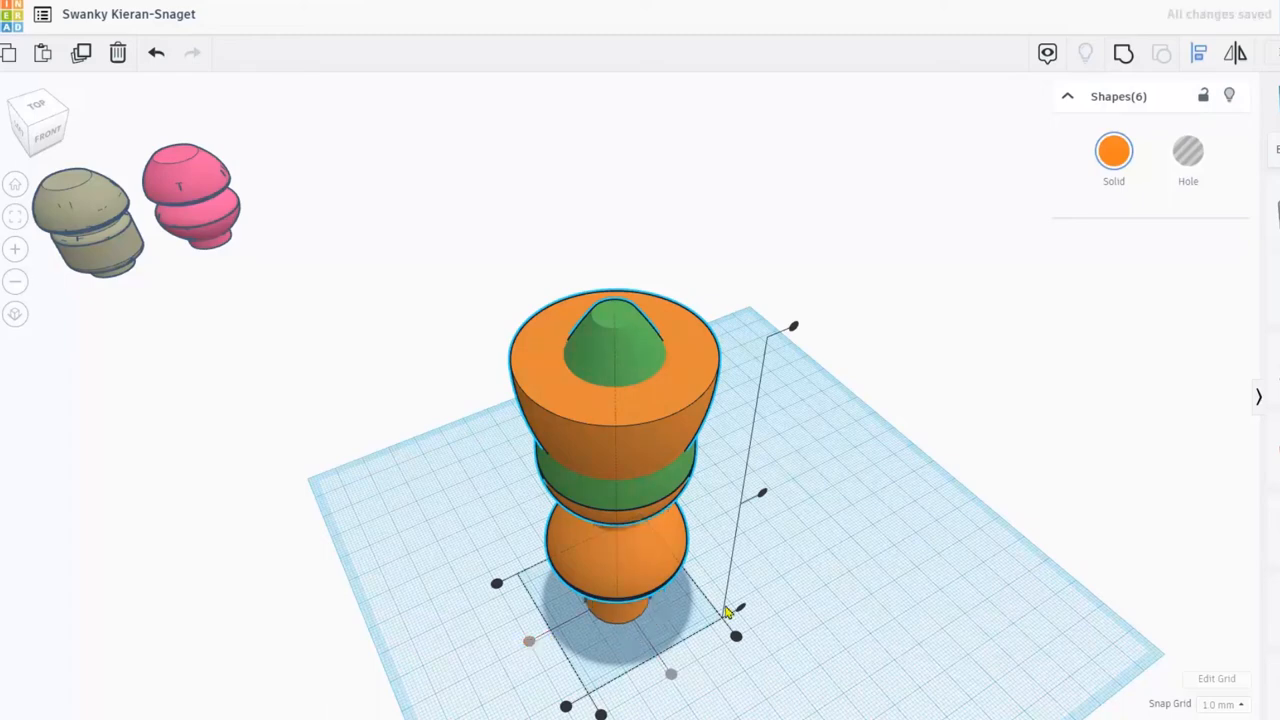
{"action": "left_click", "coordinate": [616, 540]}
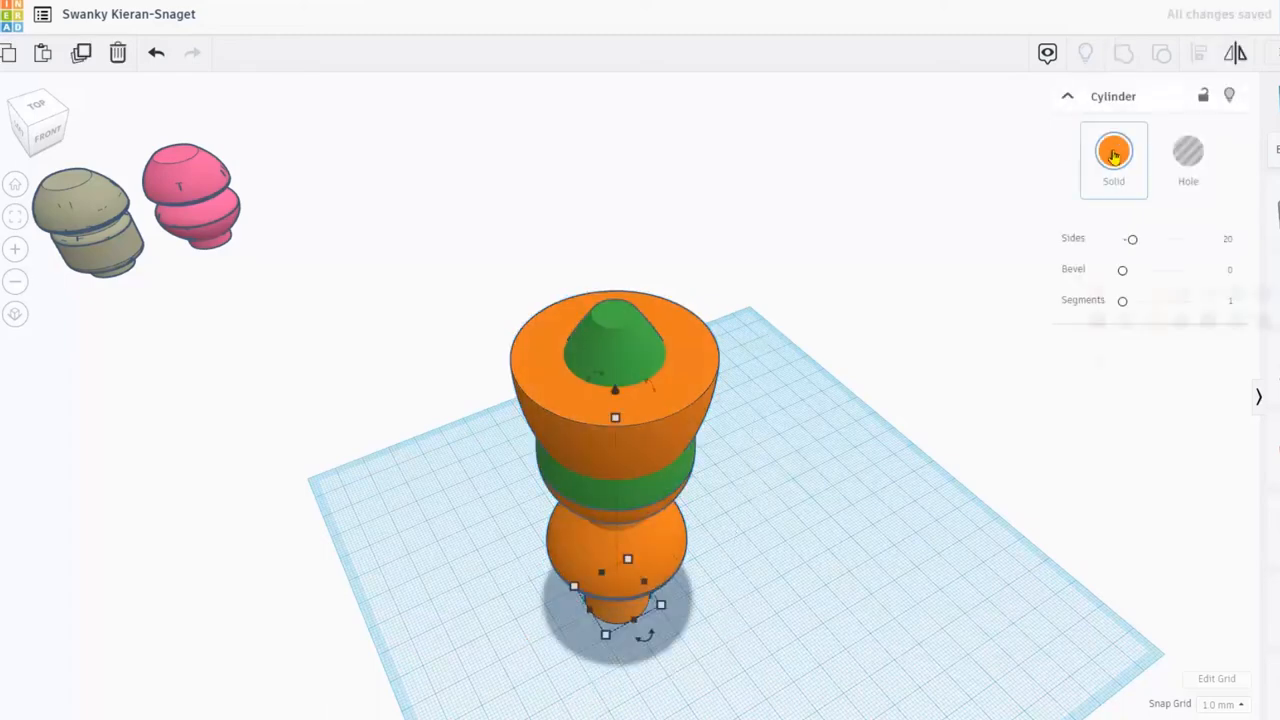
{"action": "left_click", "coordinate": [1114, 152]}
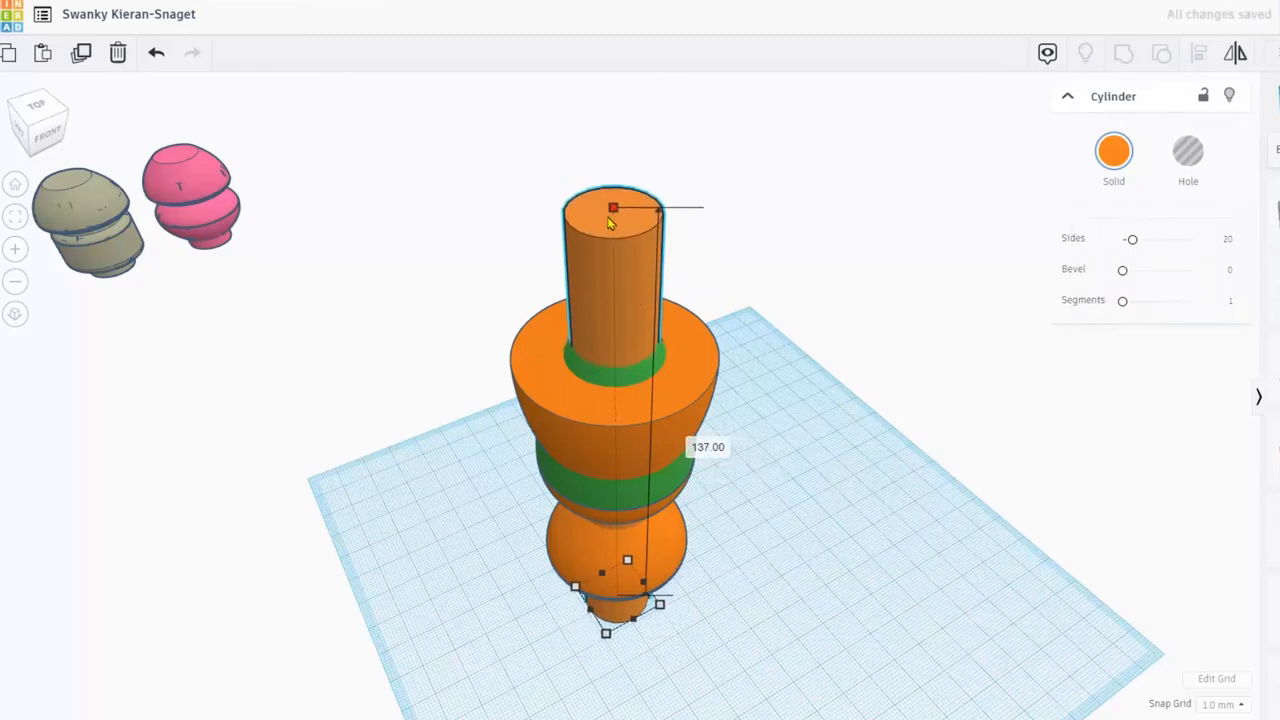
Stretch the cylinder to about 145 tall through the stack and raise Sides to 64.
{"action": "left_click_drag", "start_coordinate": [612, 208], "coordinate": [612, 296]}
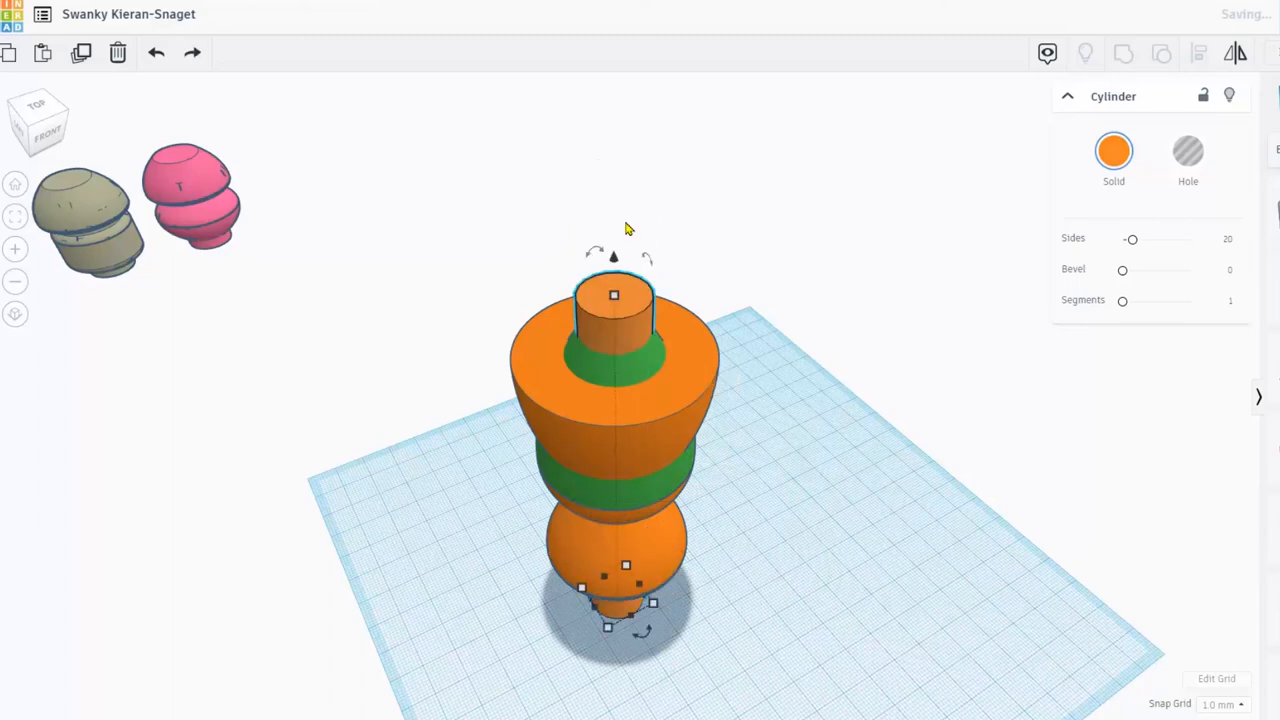
{"action": "left_click_drag", "start_coordinate": [614, 294], "coordinate": [612, 168]}
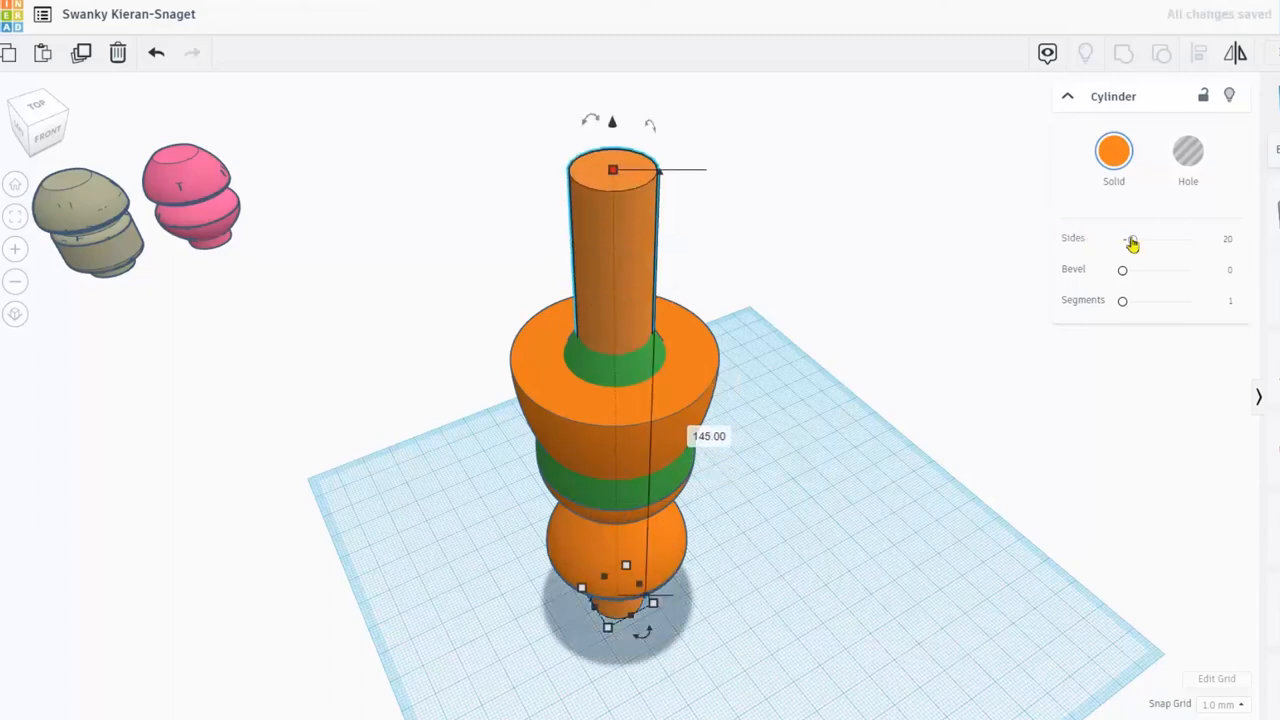
{"action": "left_click_drag", "start_coordinate": [1132, 240], "coordinate": [1188, 240]}
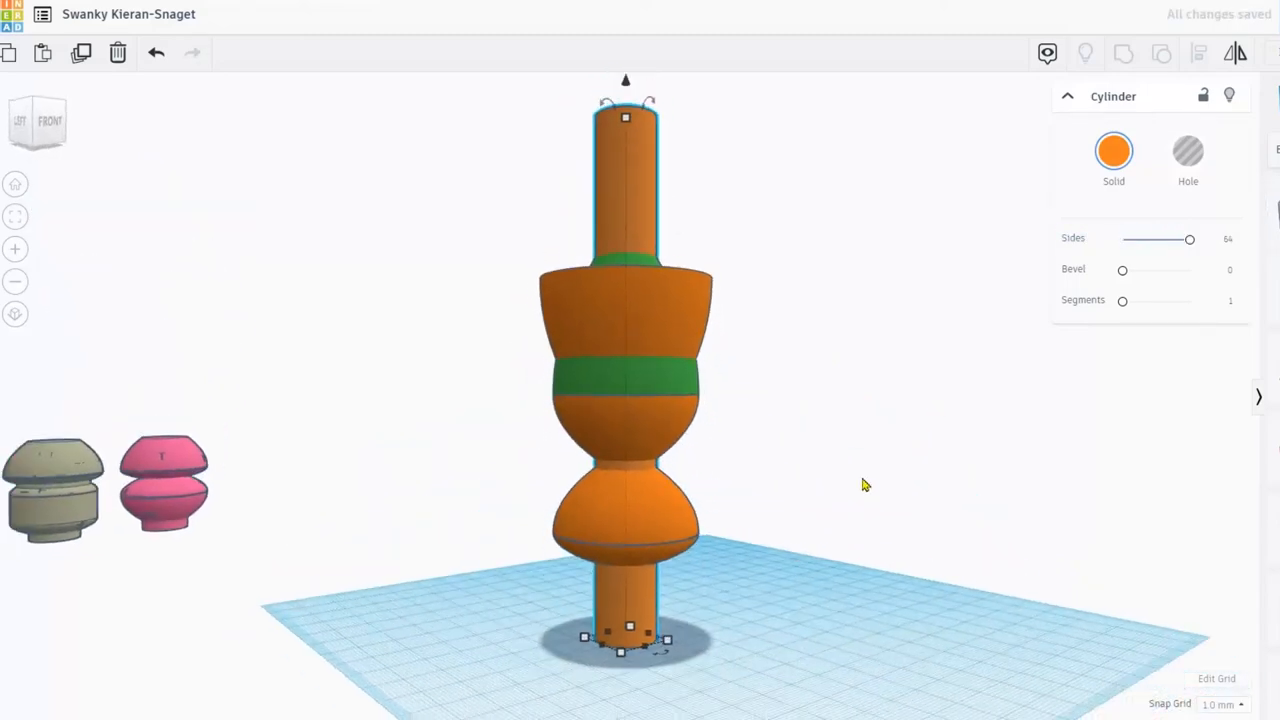